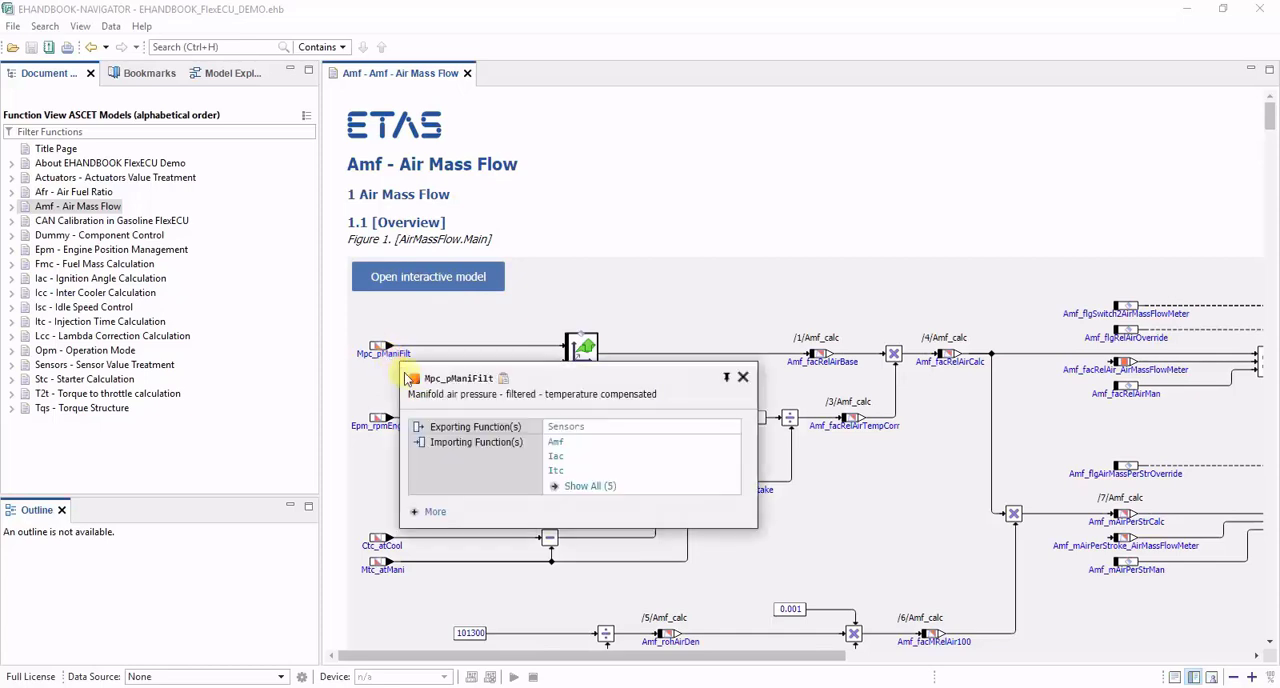
{"action": "mouse_move", "coordinate": [623, 434]}
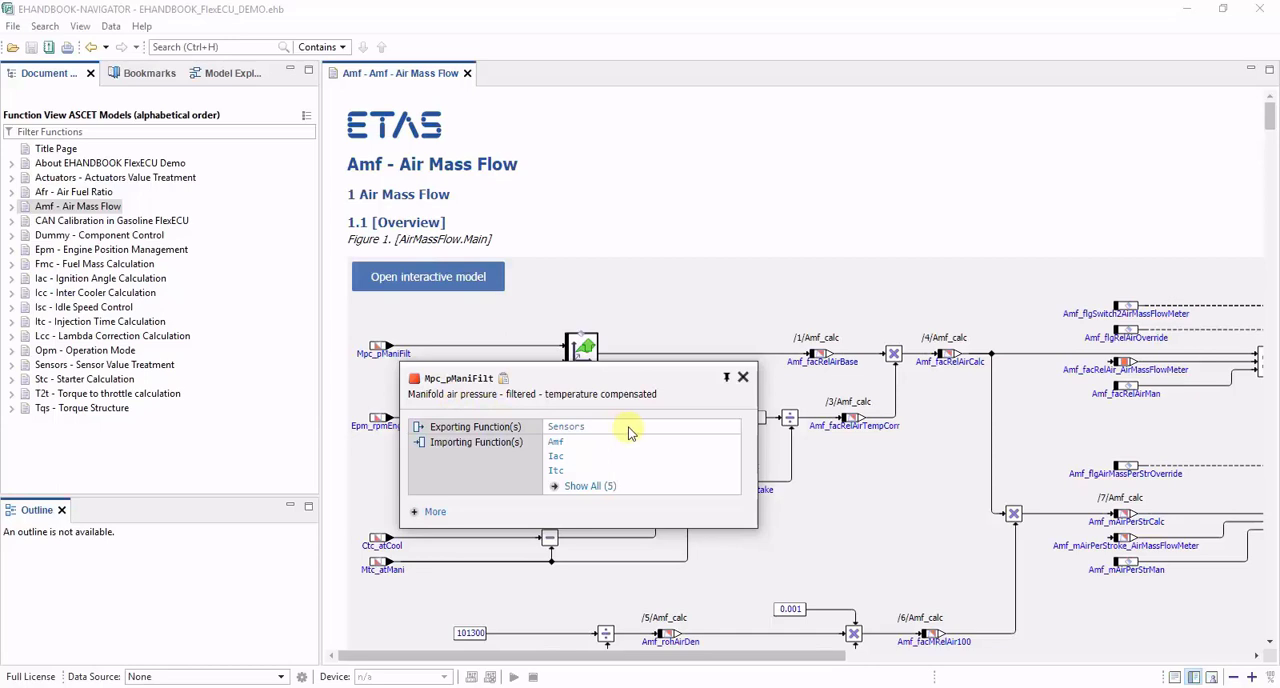
{"action": "mouse_move", "coordinate": [630, 458]}
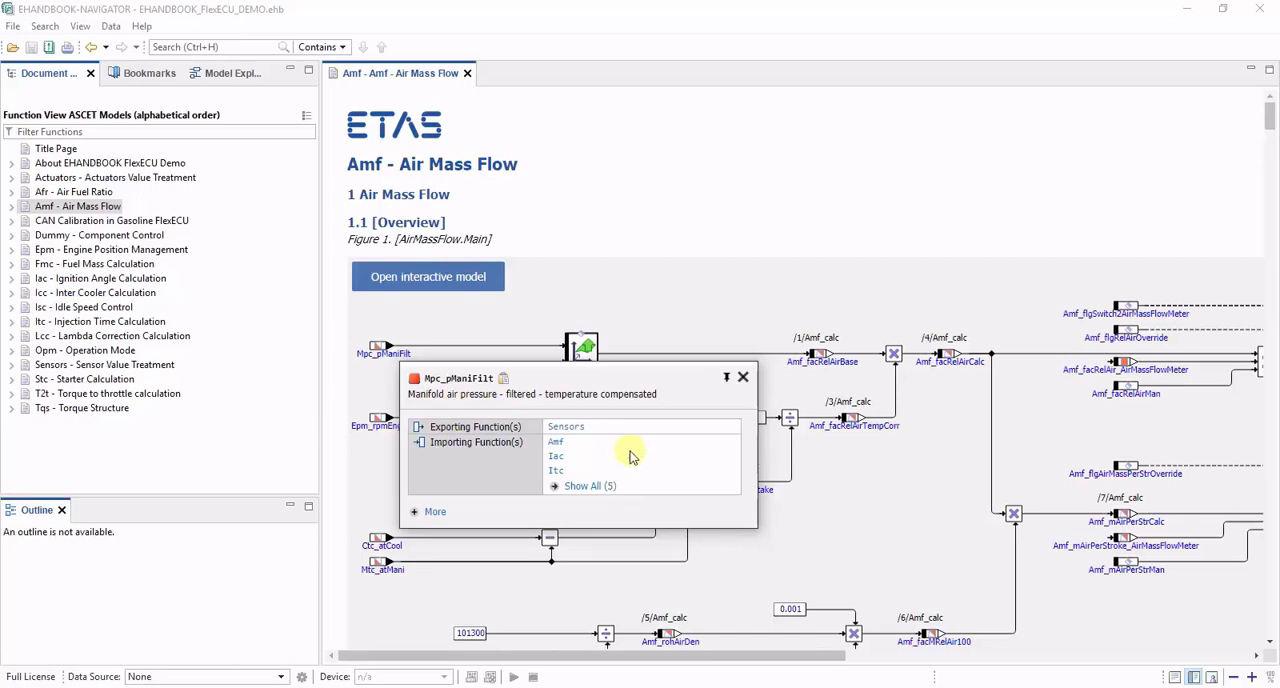
Step: Close the Mpc_pManiFilt label pop-up to return to the Air Mass Flow diagram
{"action": "left_click", "coordinate": [742, 377]}
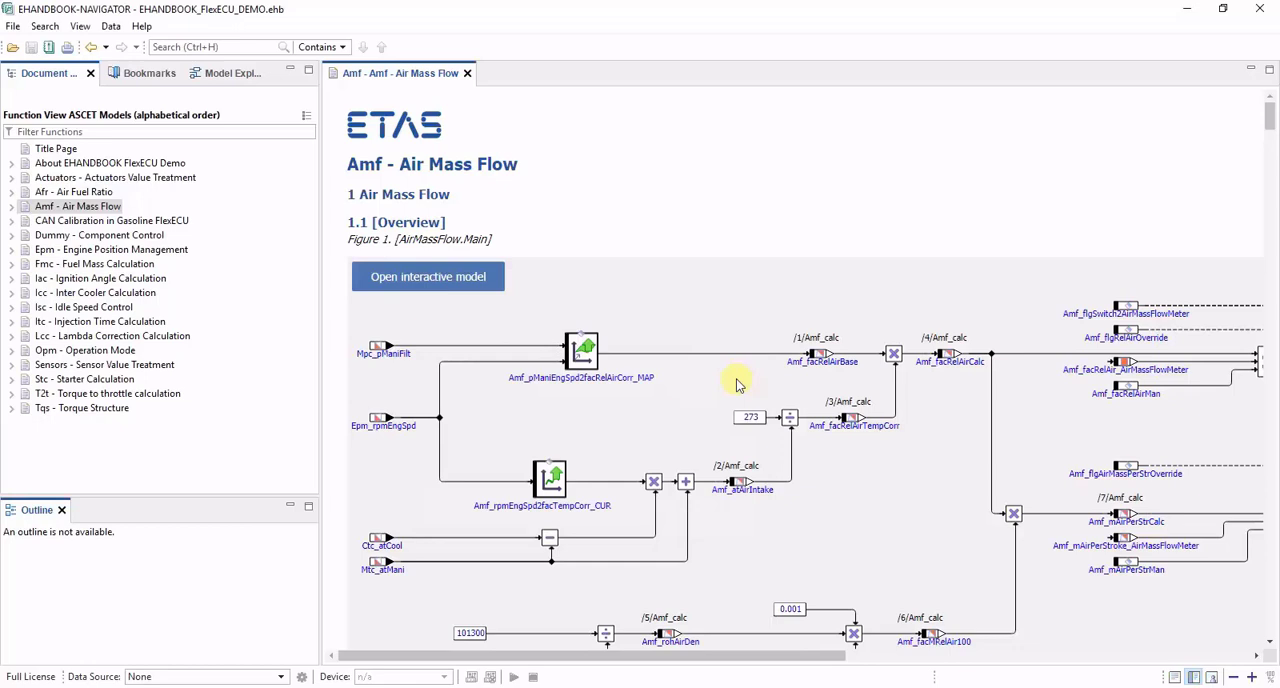
{"action": "mouse_move", "coordinate": [902, 620]}
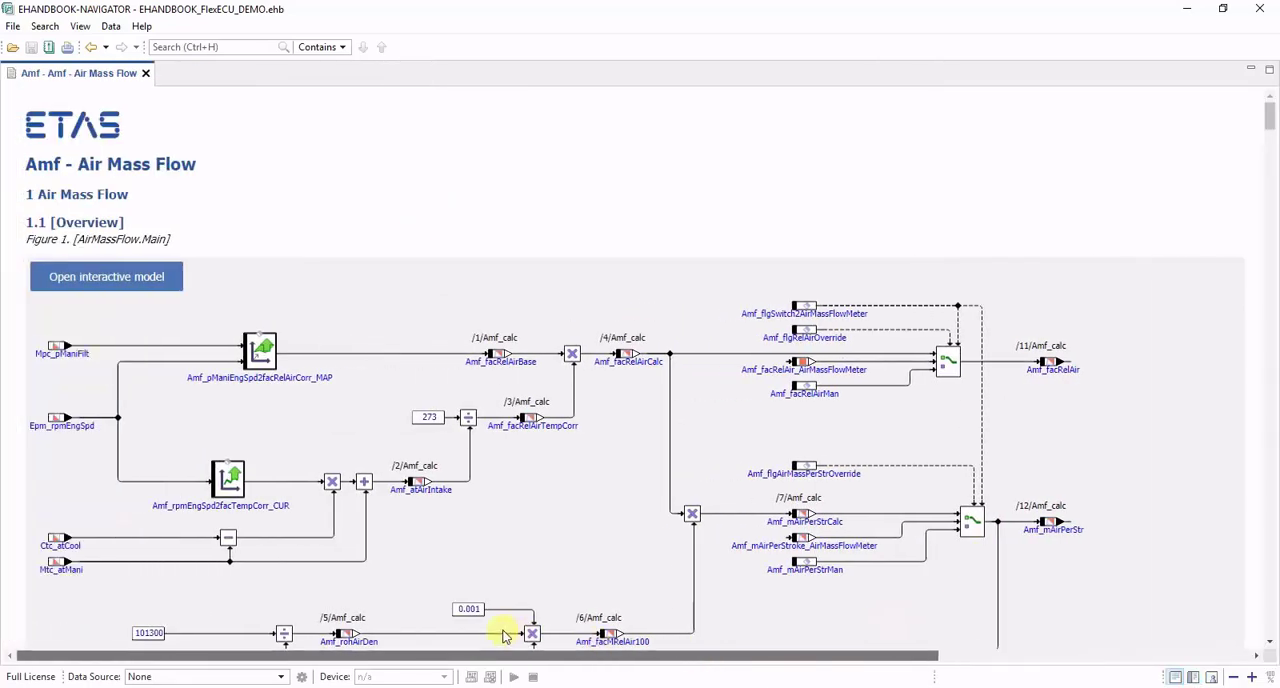
{"action": "mouse_move", "coordinate": [110, 26]}
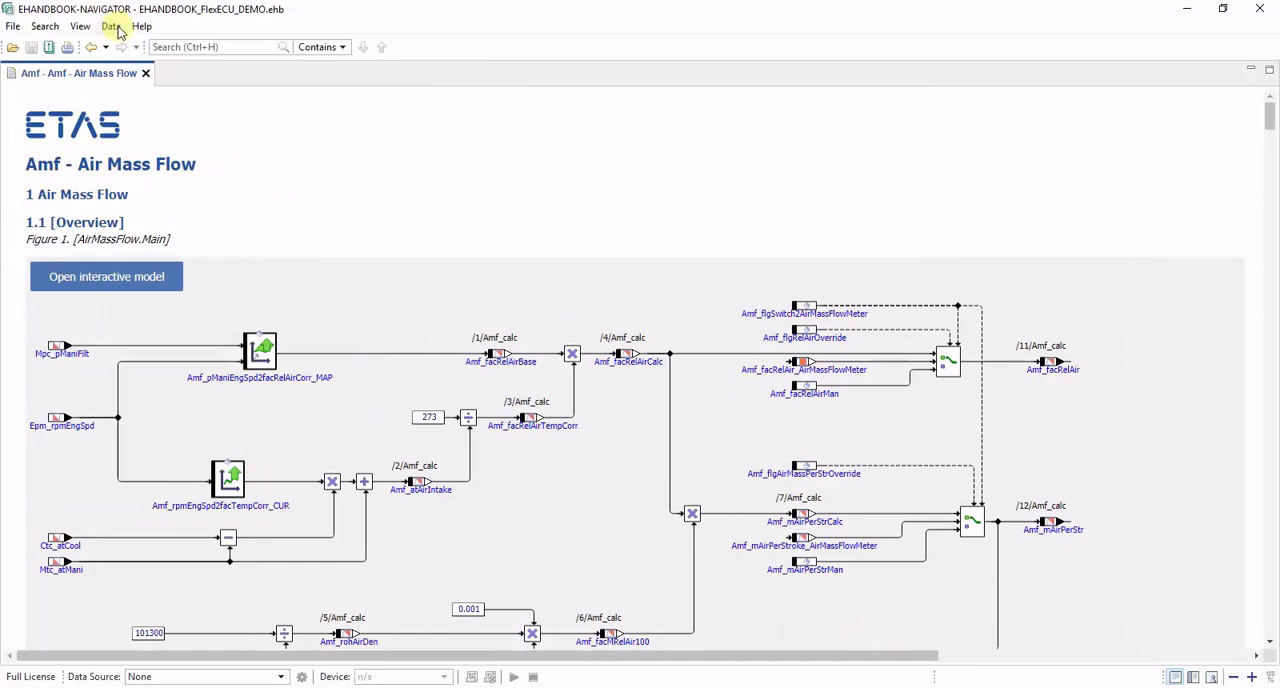
Step: Load Project.a2l via Data > Measurement and Calibration Files
{"action": "left_click", "coordinate": [111, 26]}
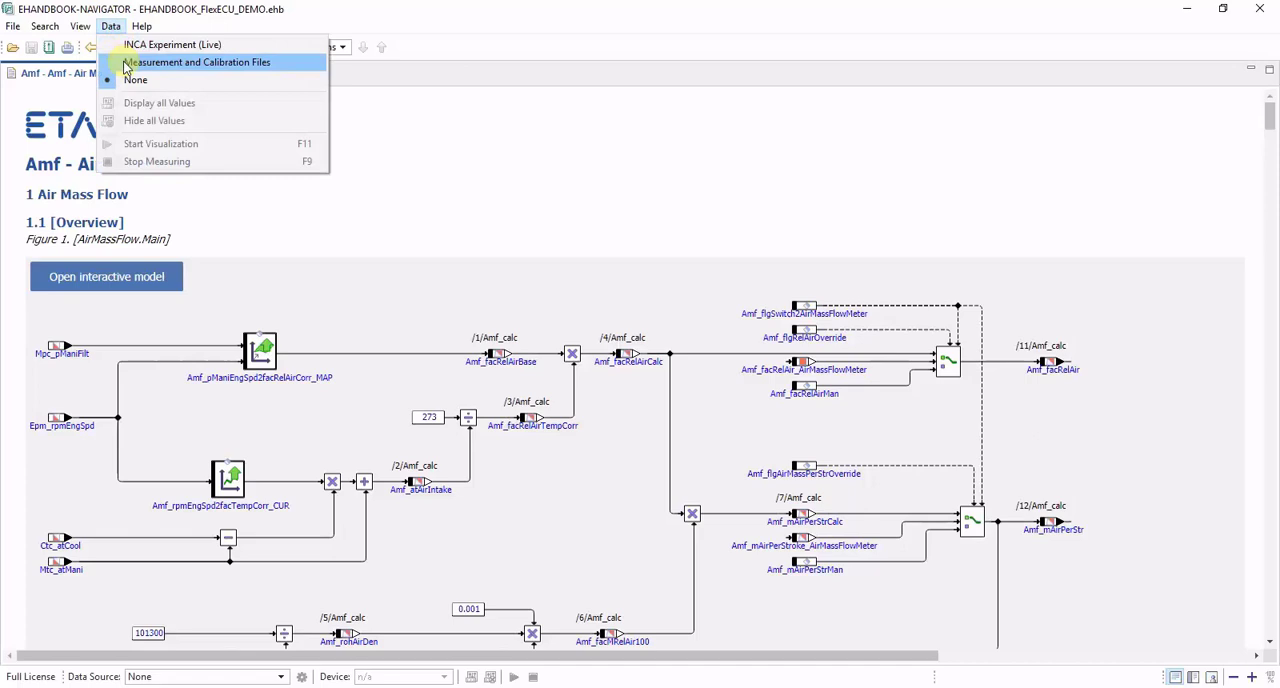
{"action": "left_click", "coordinate": [197, 62]}
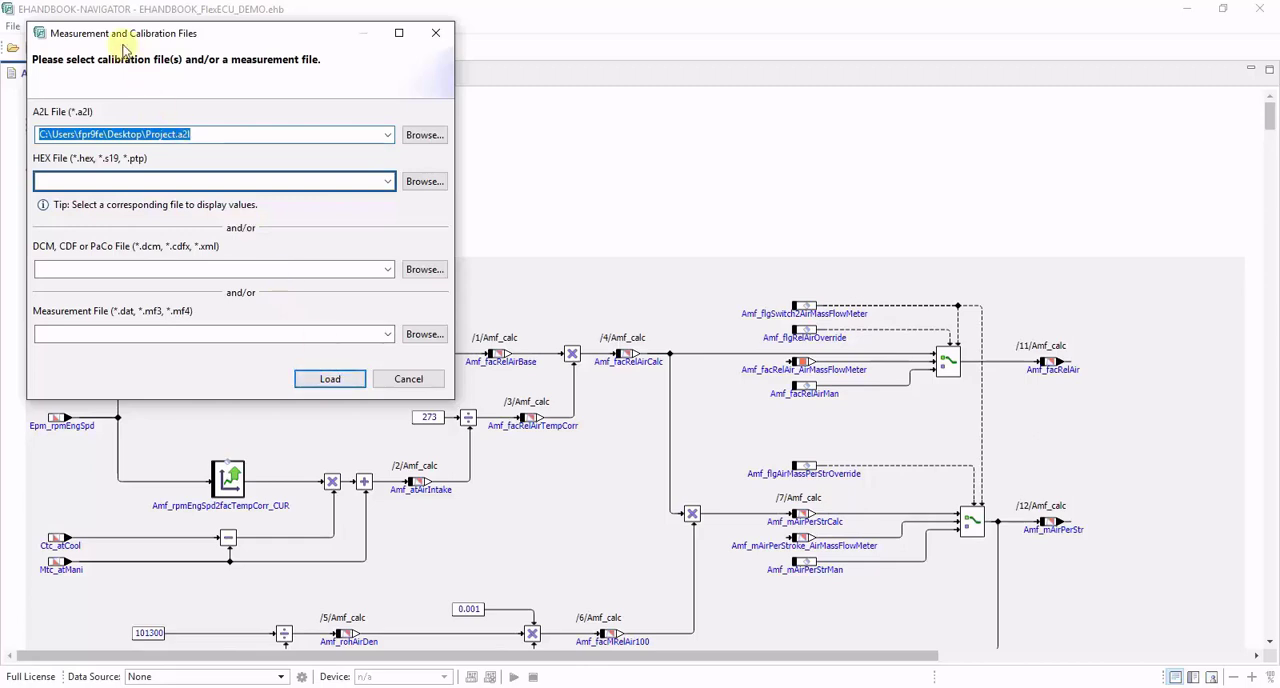
{"action": "mouse_move", "coordinate": [202, 42]}
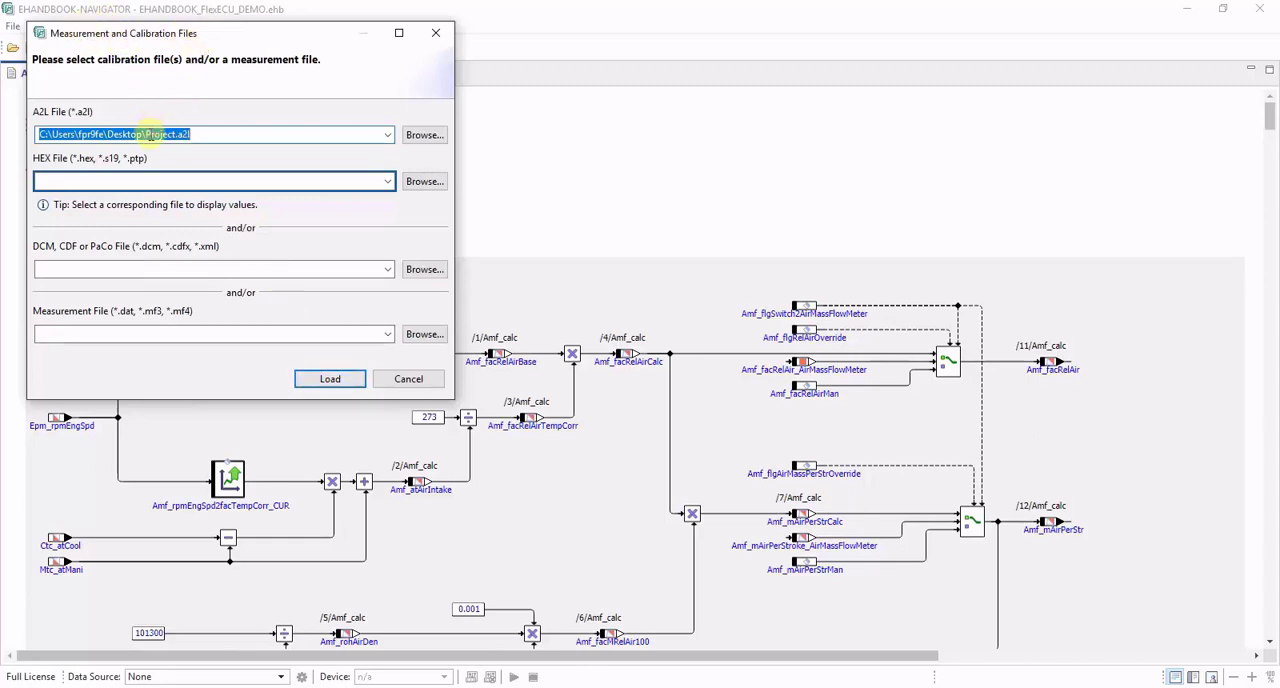
{"action": "left_click", "coordinate": [329, 378]}
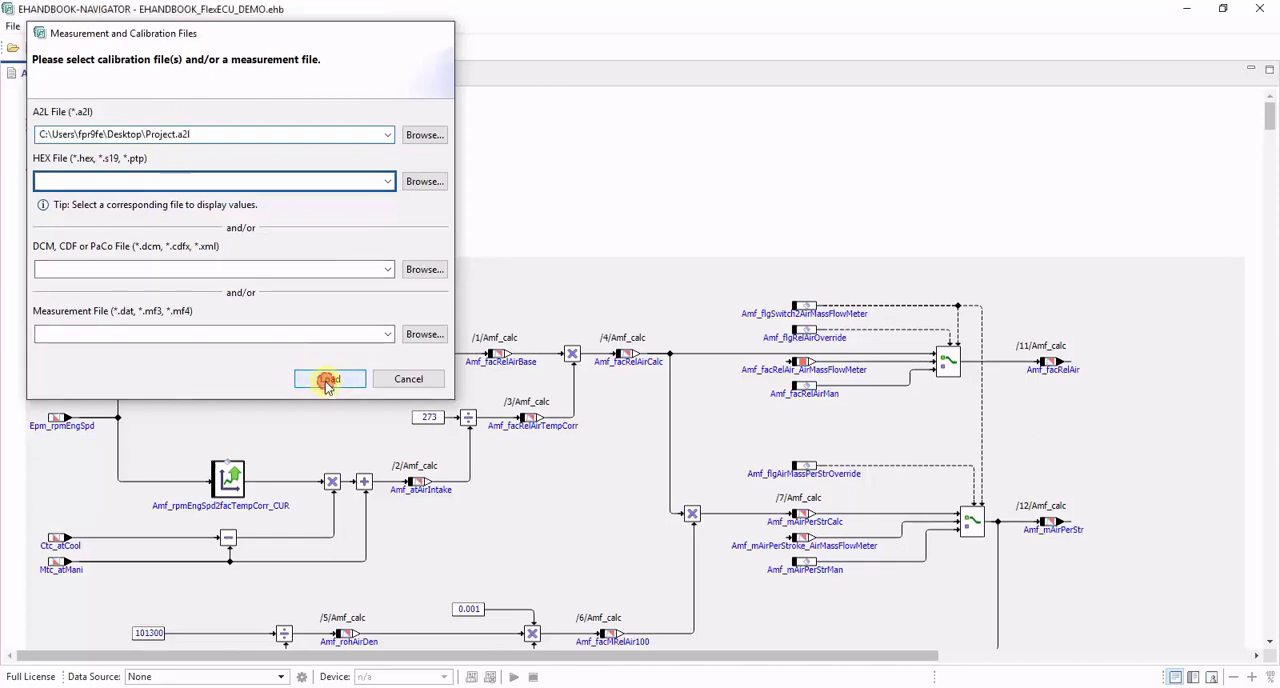
{"action": "left_click", "coordinate": [329, 378]}
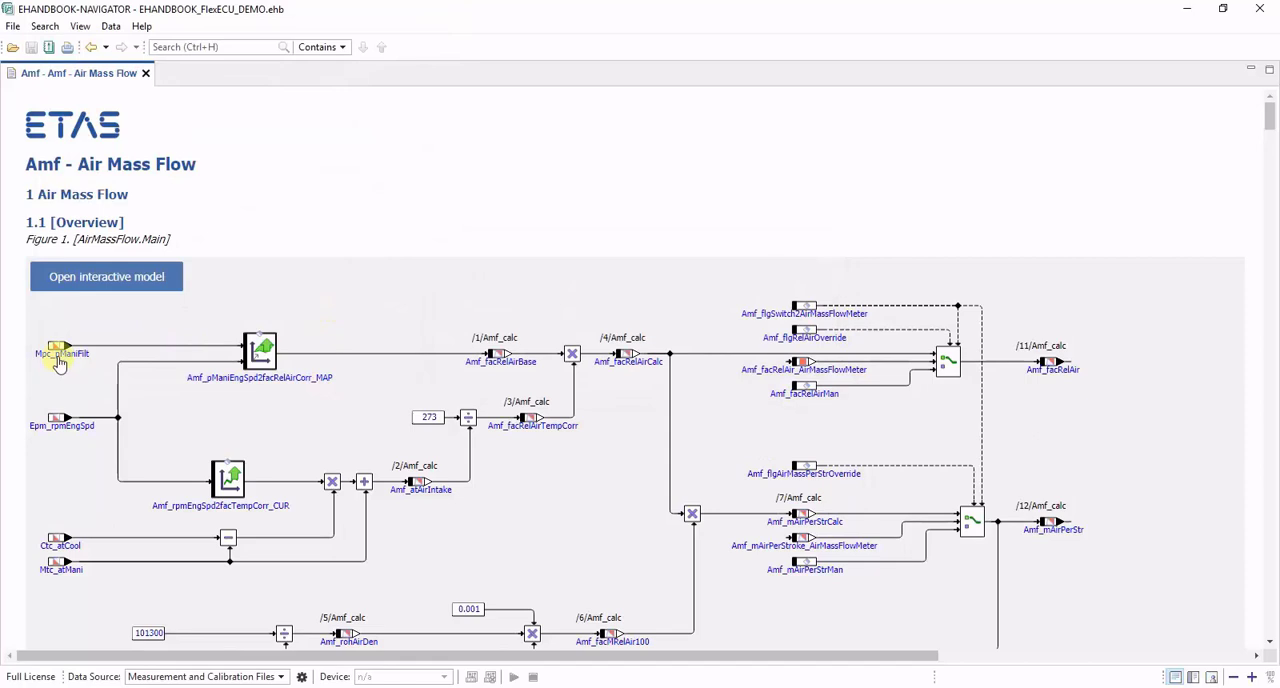
{"action": "left_click", "coordinate": [57, 353]}
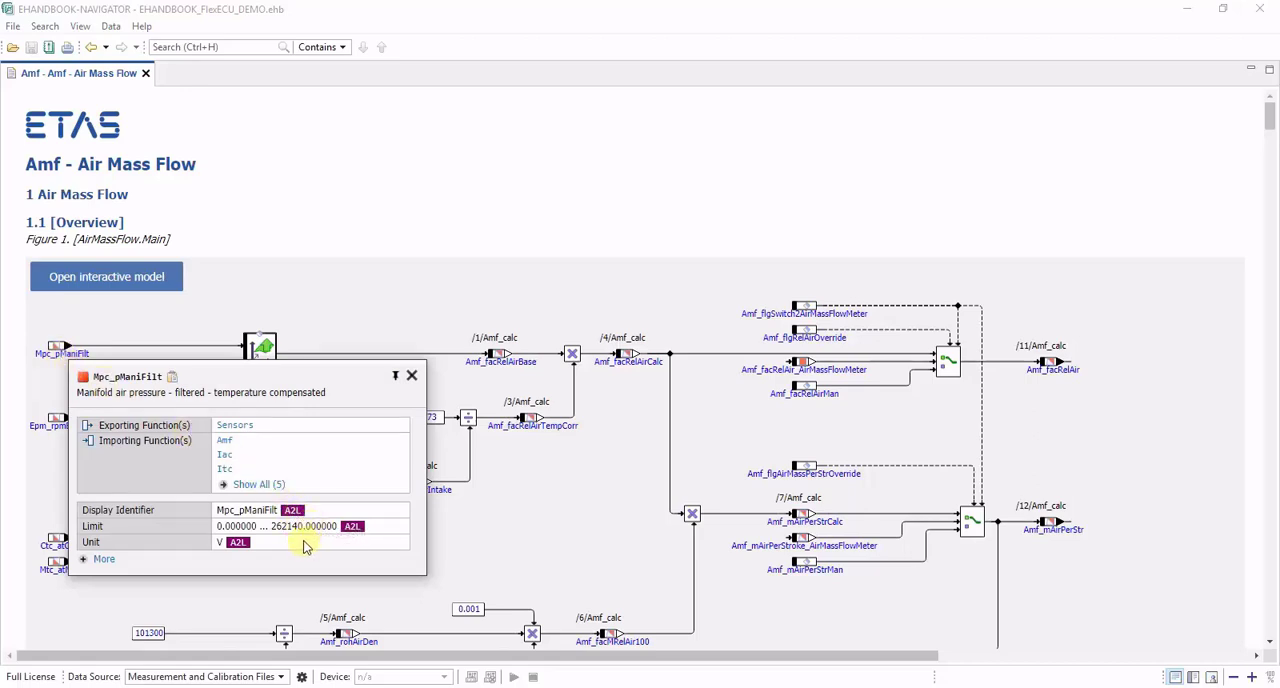
{"action": "mouse_move", "coordinate": [195, 535]}
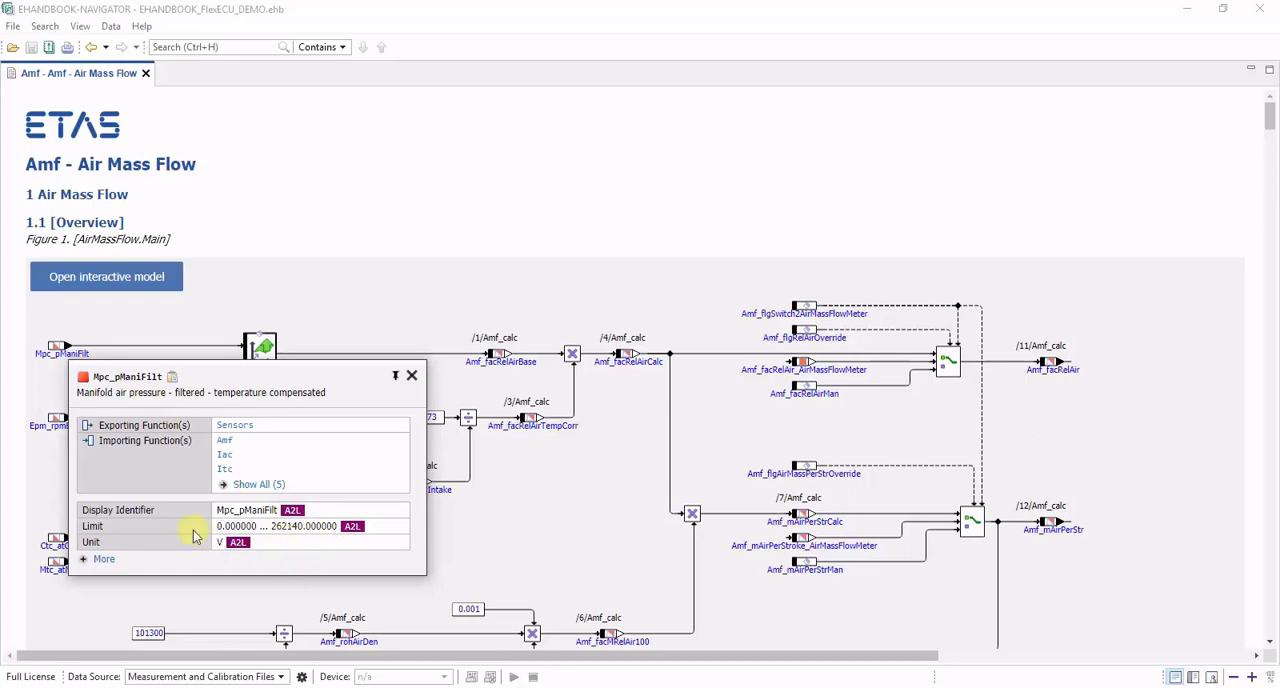
{"action": "mouse_move", "coordinate": [158, 515]}
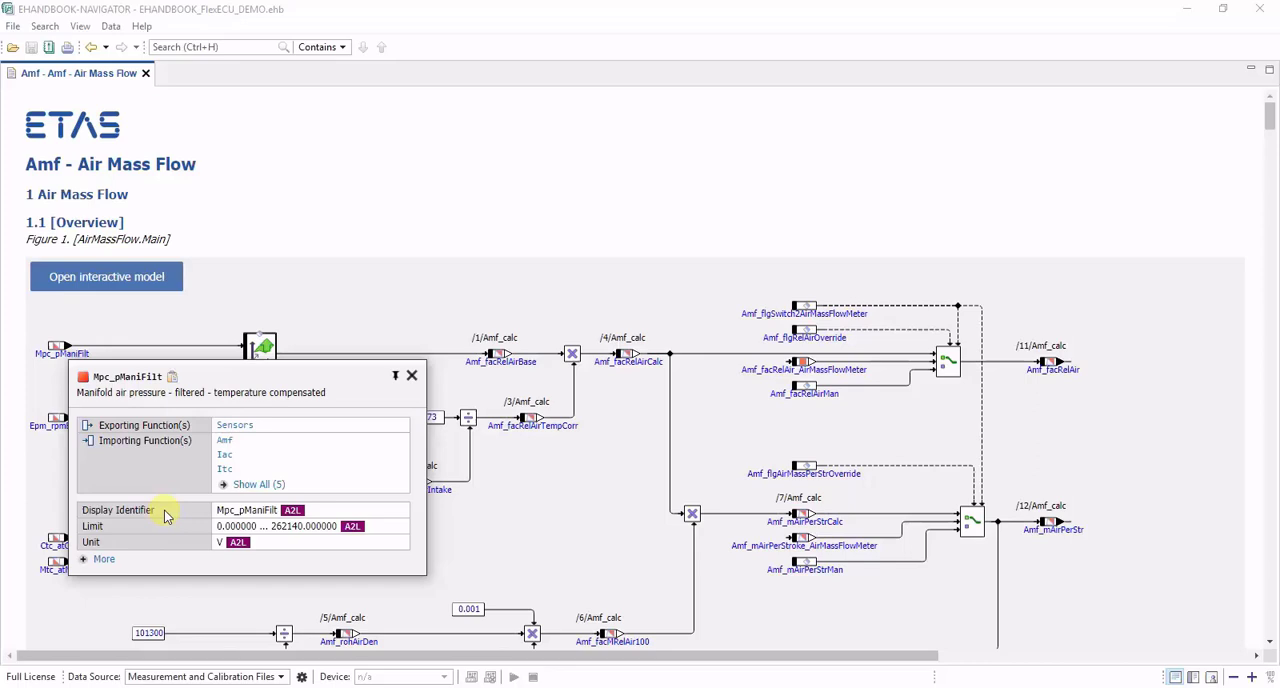
{"action": "mouse_move", "coordinate": [152, 549]}
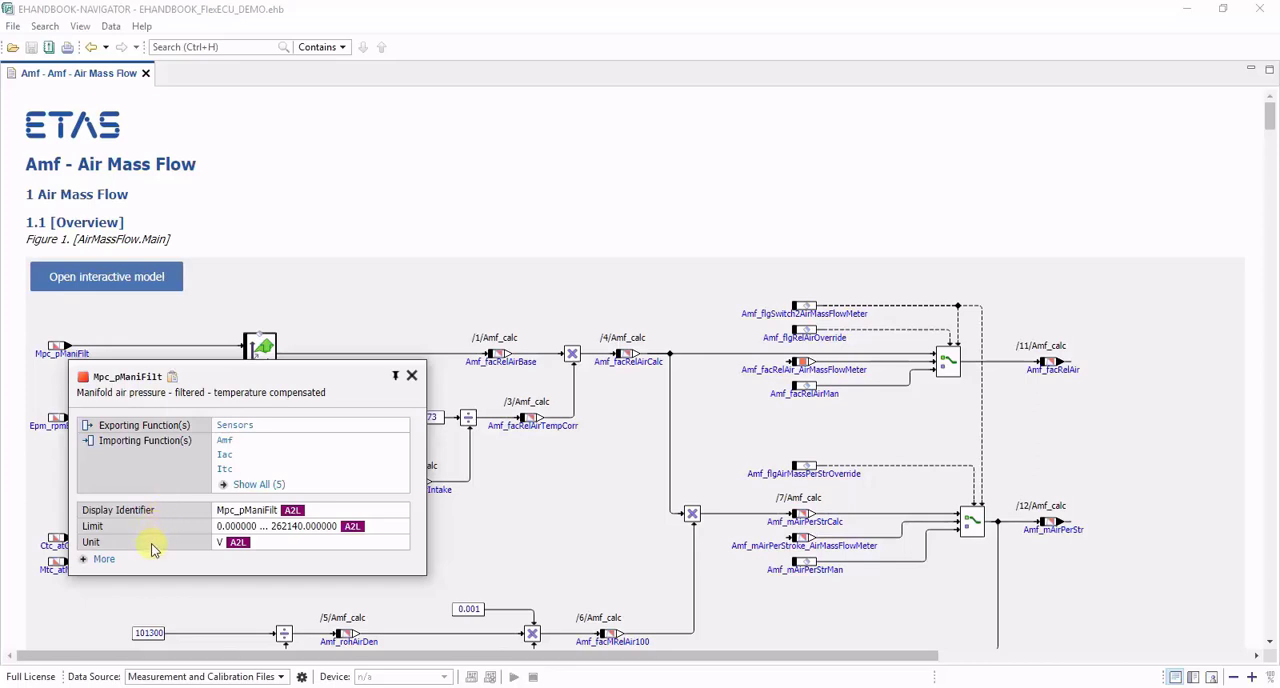
{"action": "mouse_move", "coordinate": [170, 543]}
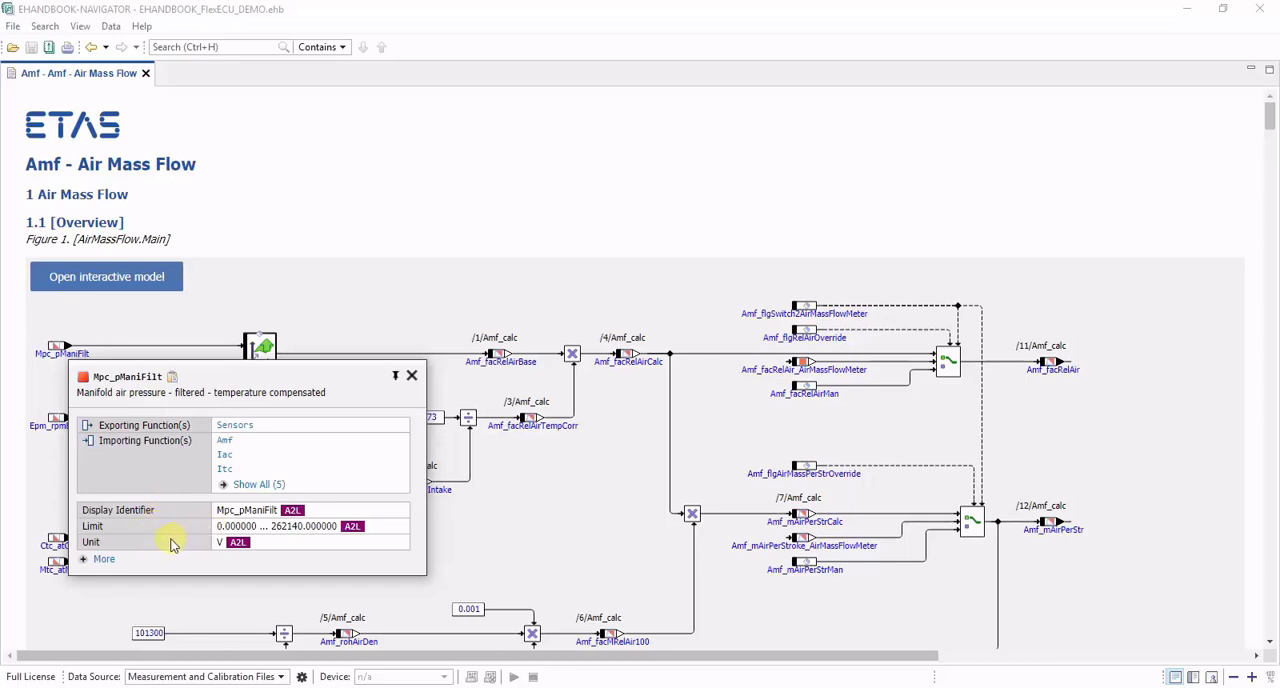
{"action": "left_click", "coordinate": [104, 558]}
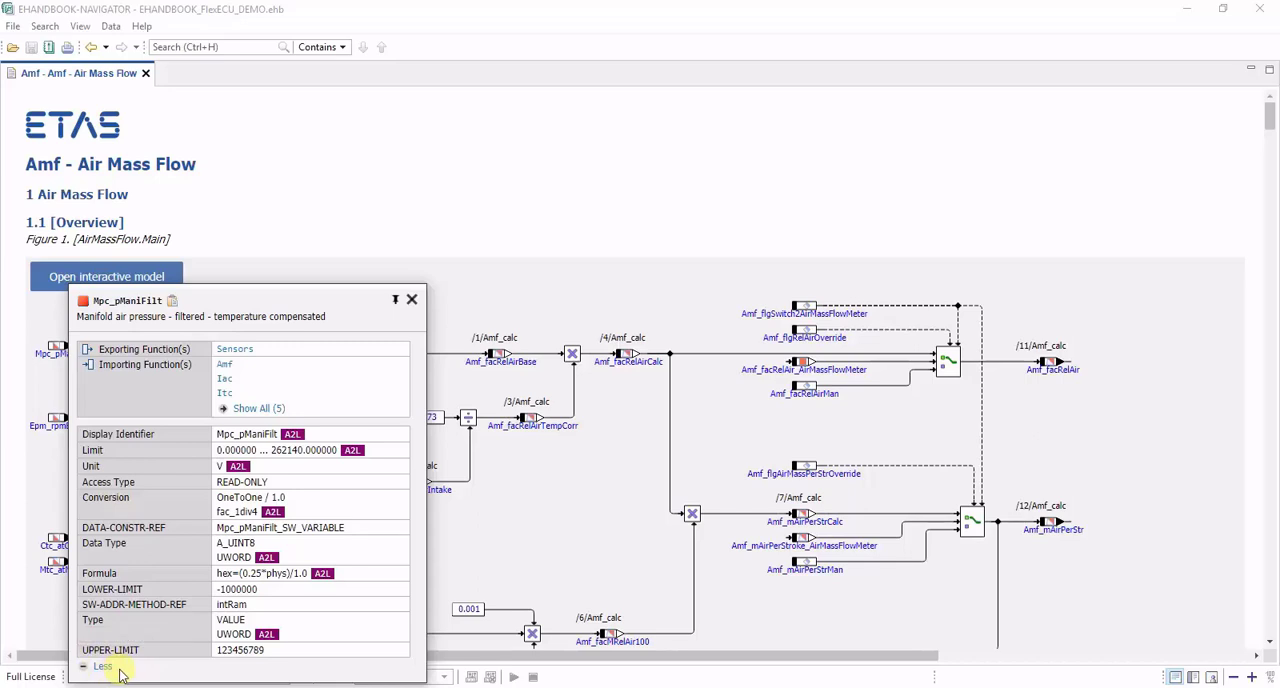
{"action": "left_click", "coordinate": [410, 299]}
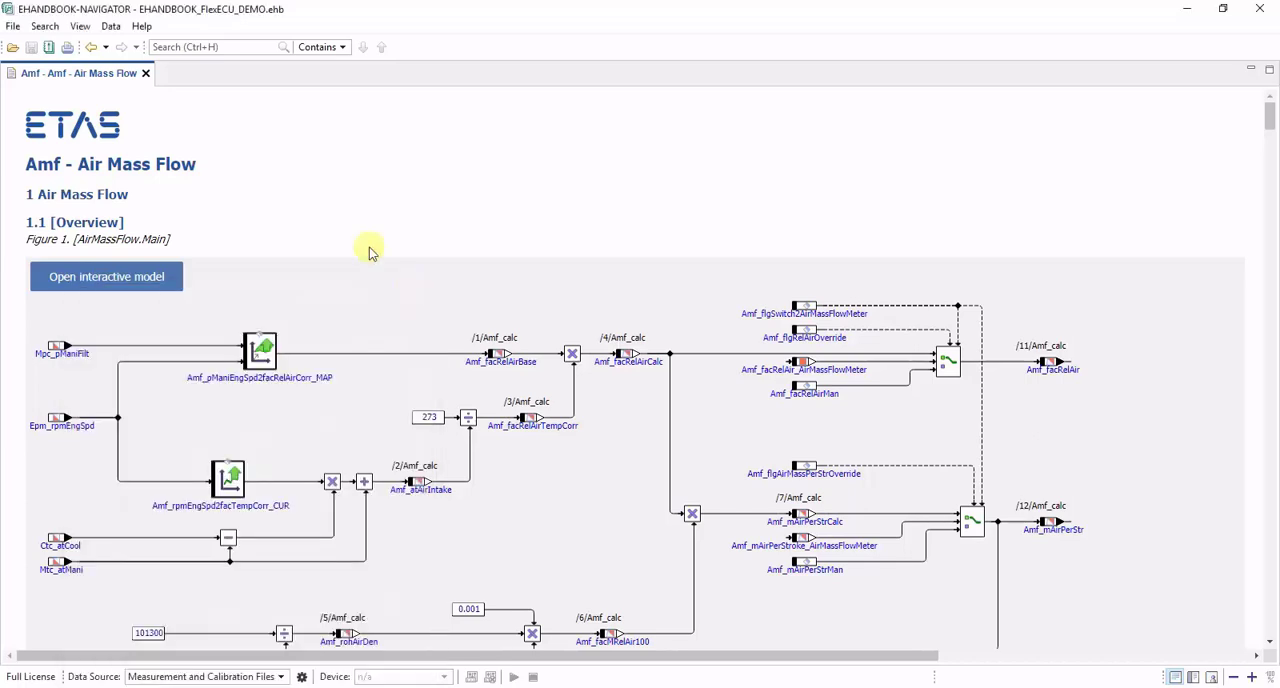
{"action": "mouse_move", "coordinate": [325, 385]}
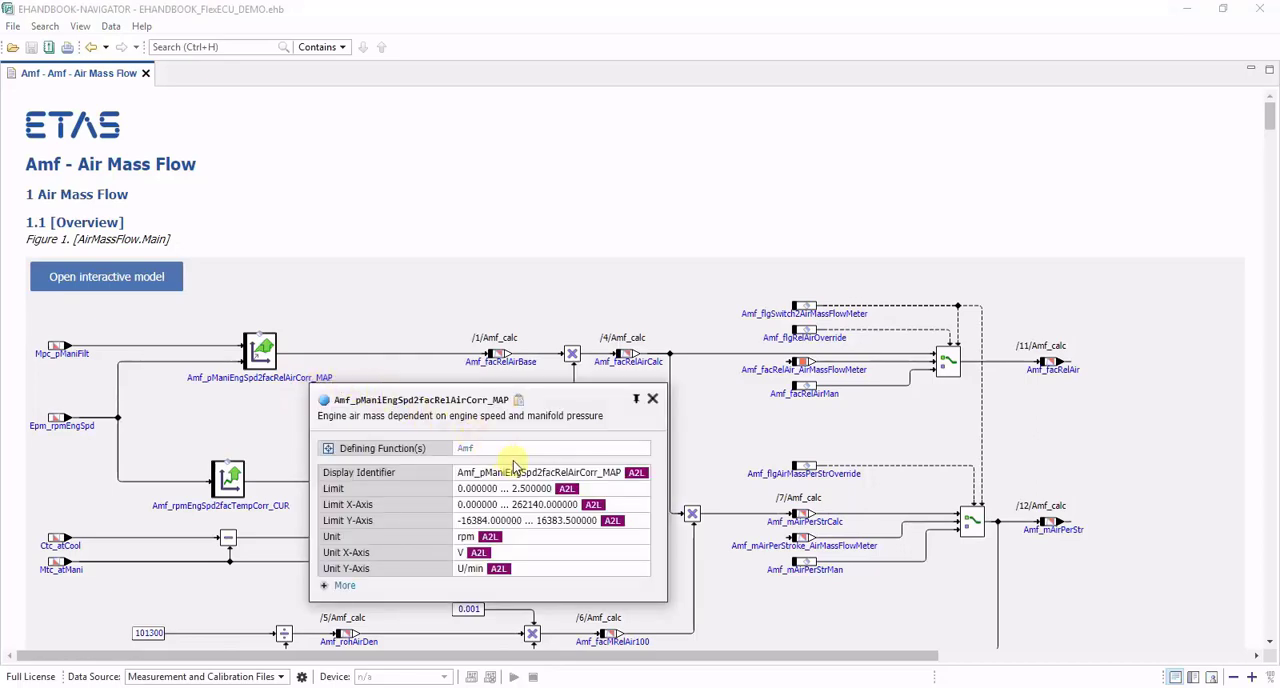
{"action": "mouse_move", "coordinate": [343, 230]}
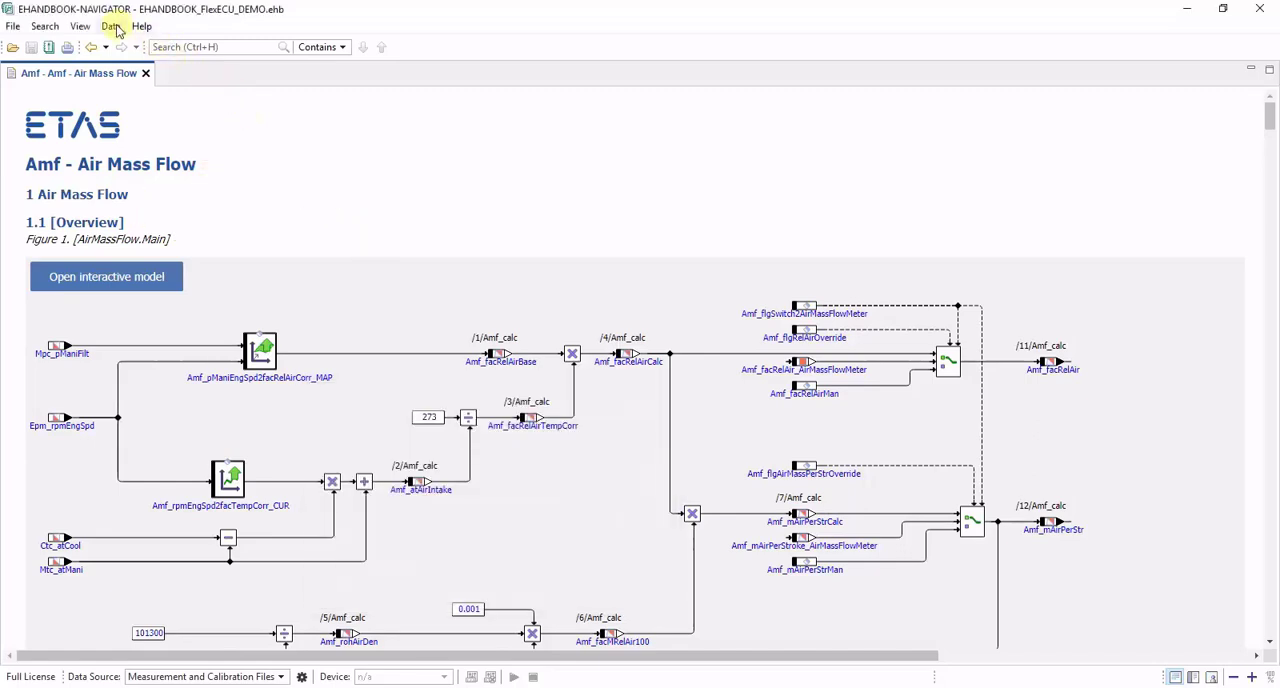
Step: Load Project.hex as the HEX file alongside Project.a2l
{"action": "left_click", "coordinate": [111, 26]}
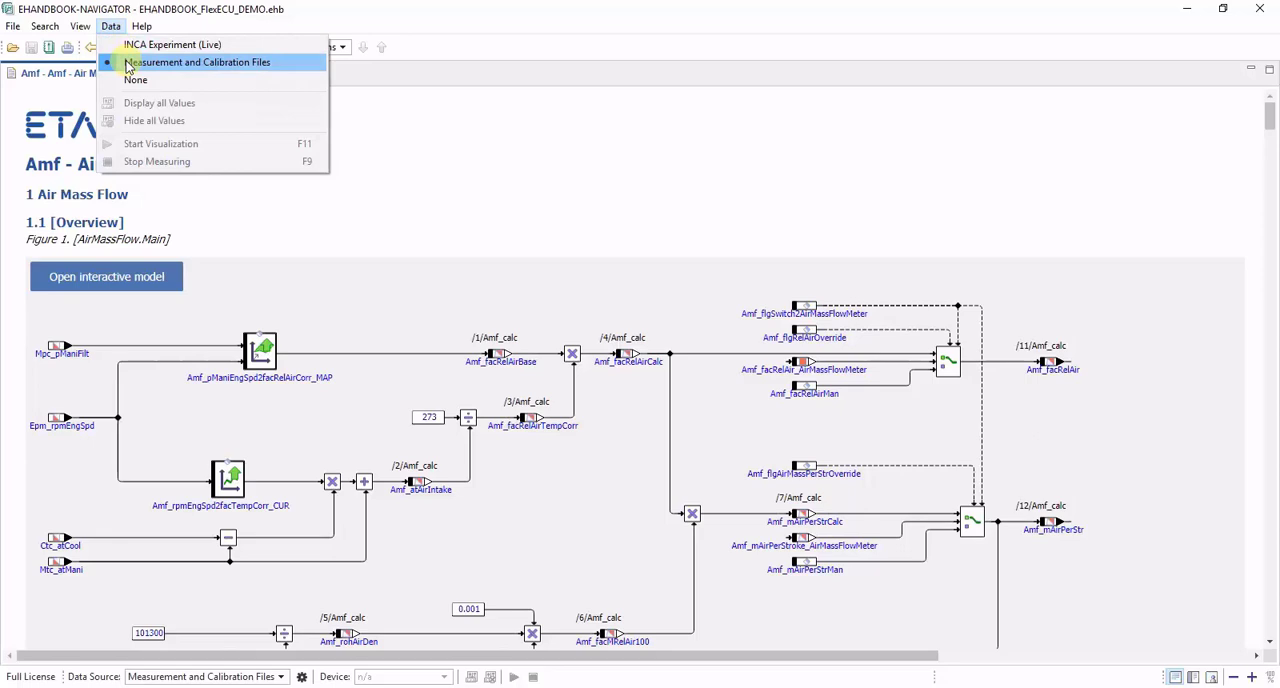
{"action": "left_click", "coordinate": [196, 62]}
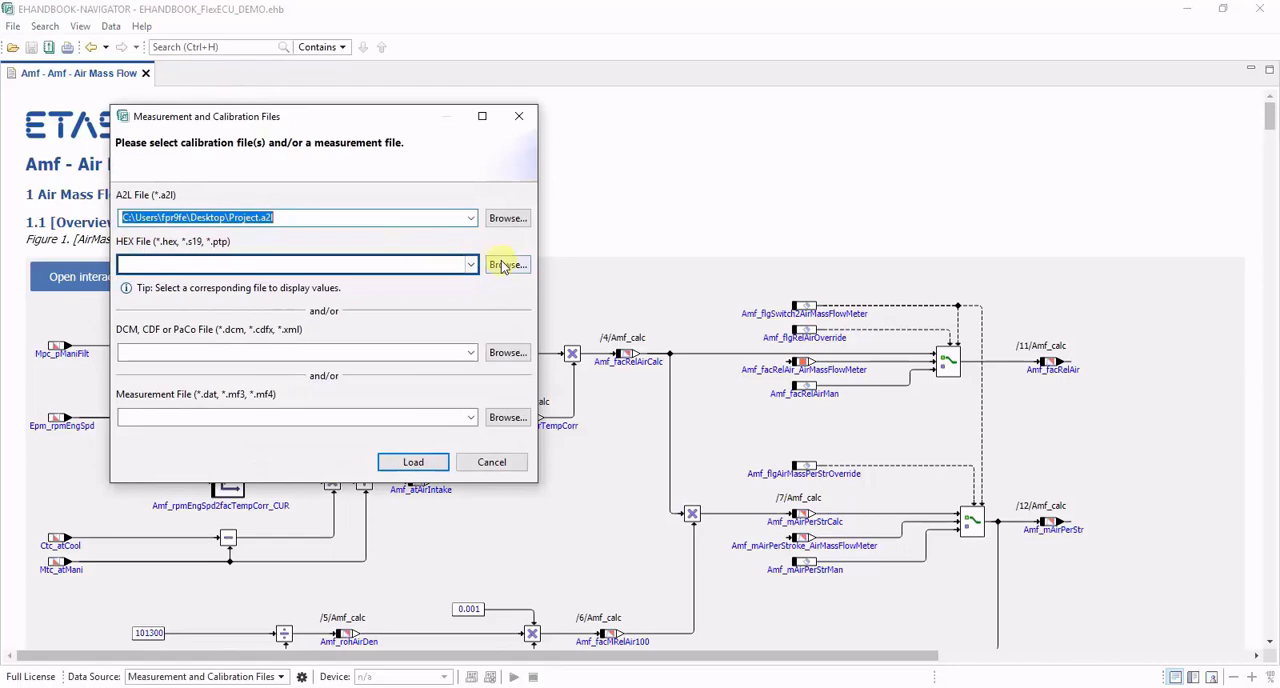
{"action": "left_click", "coordinate": [507, 264]}
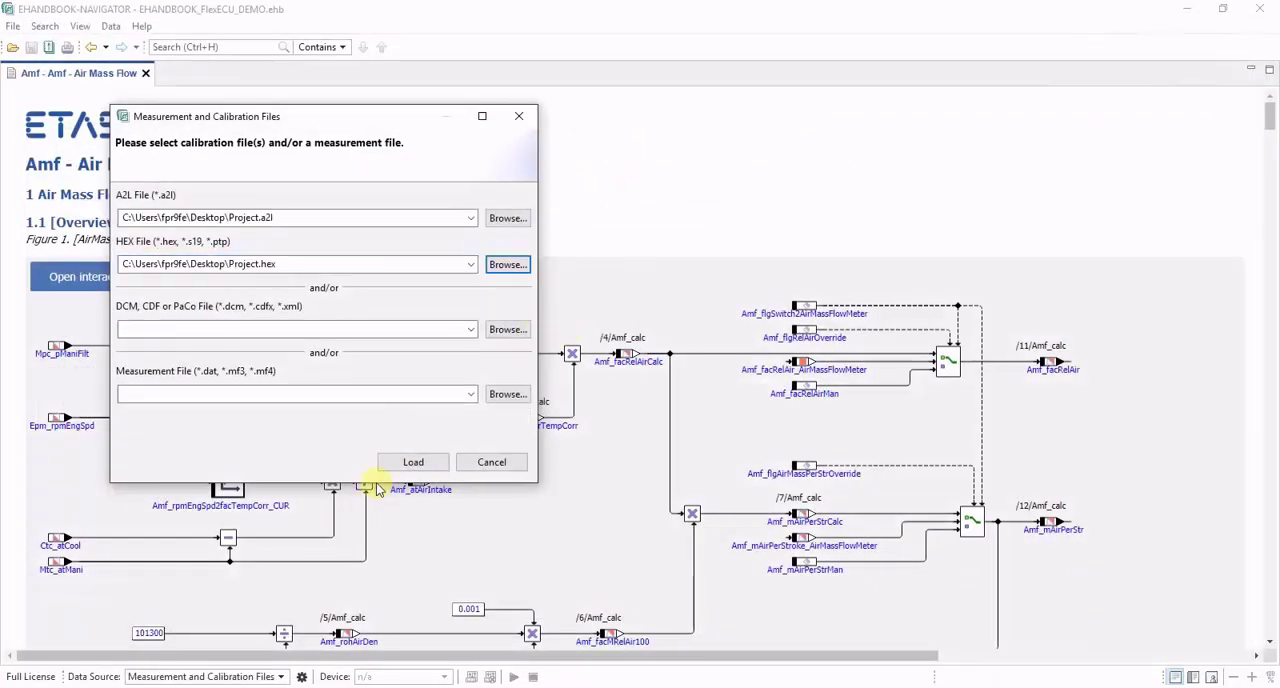
{"action": "left_click", "coordinate": [413, 461]}
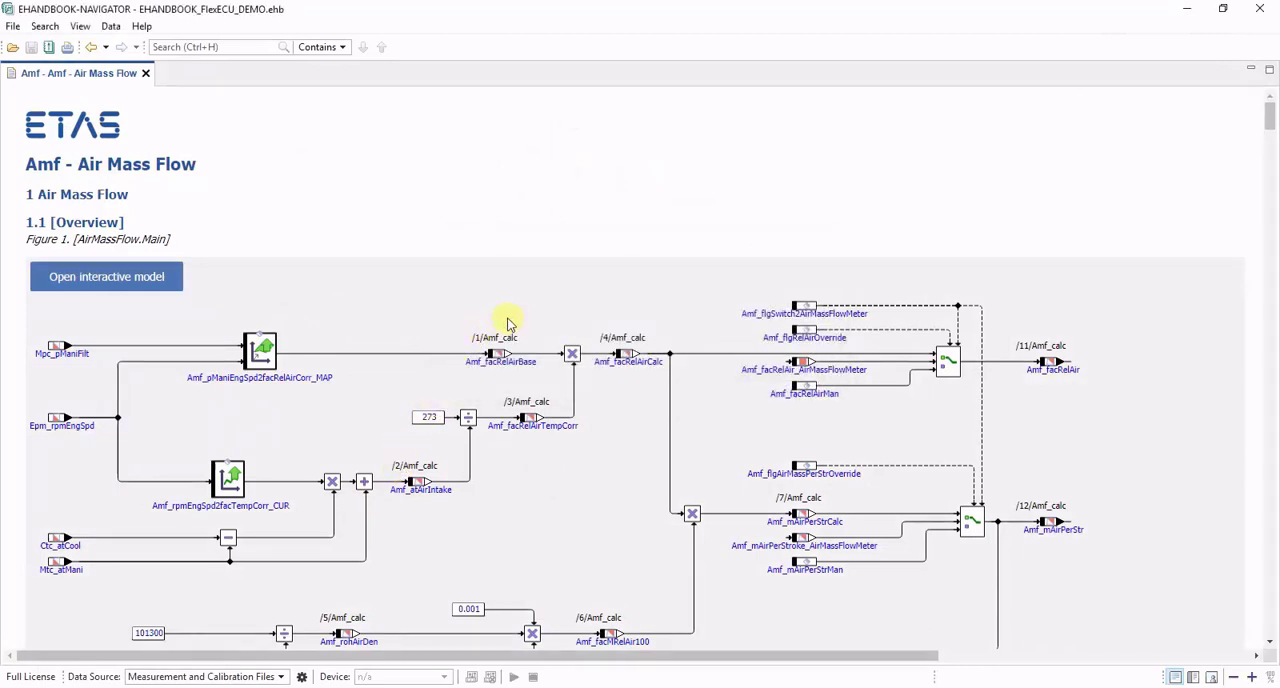
Step: View the Amf_flgSwitch2AirMassFlowMeter codeword in binary, hexadecimal, then decimal (value 0)
{"action": "left_click", "coordinate": [758, 320]}
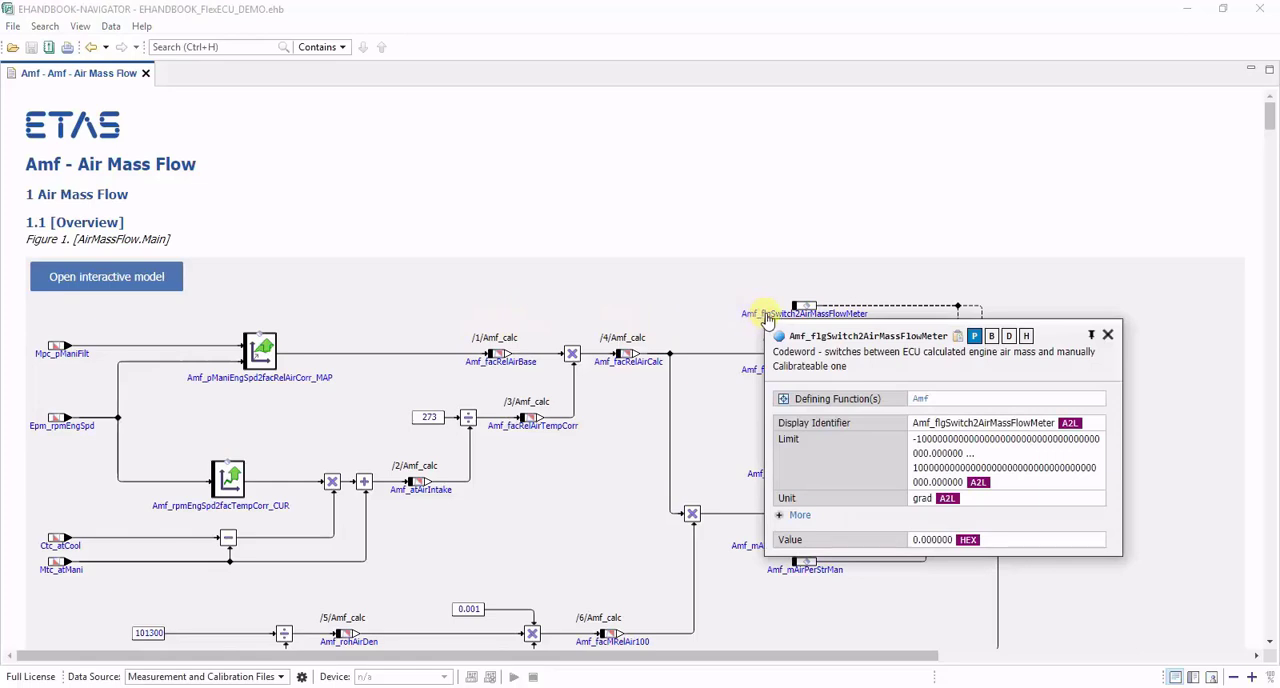
{"action": "mouse_move", "coordinate": [876, 514]}
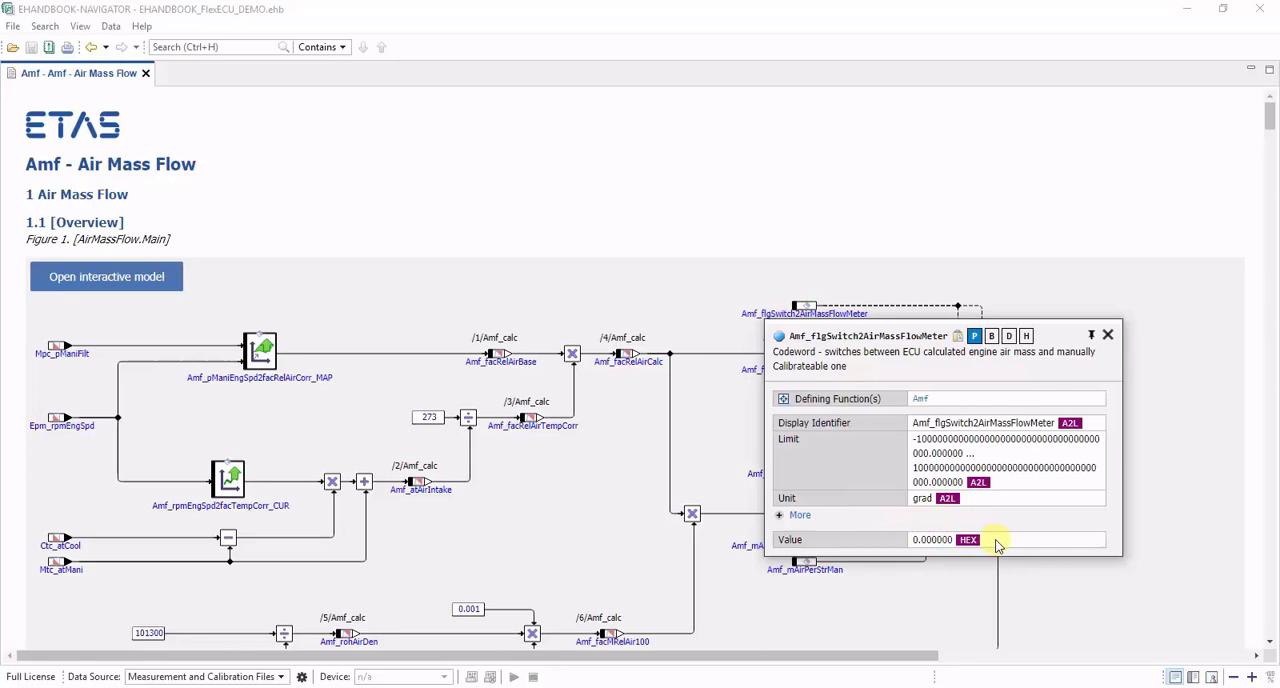
{"action": "mouse_move", "coordinate": [1014, 365]}
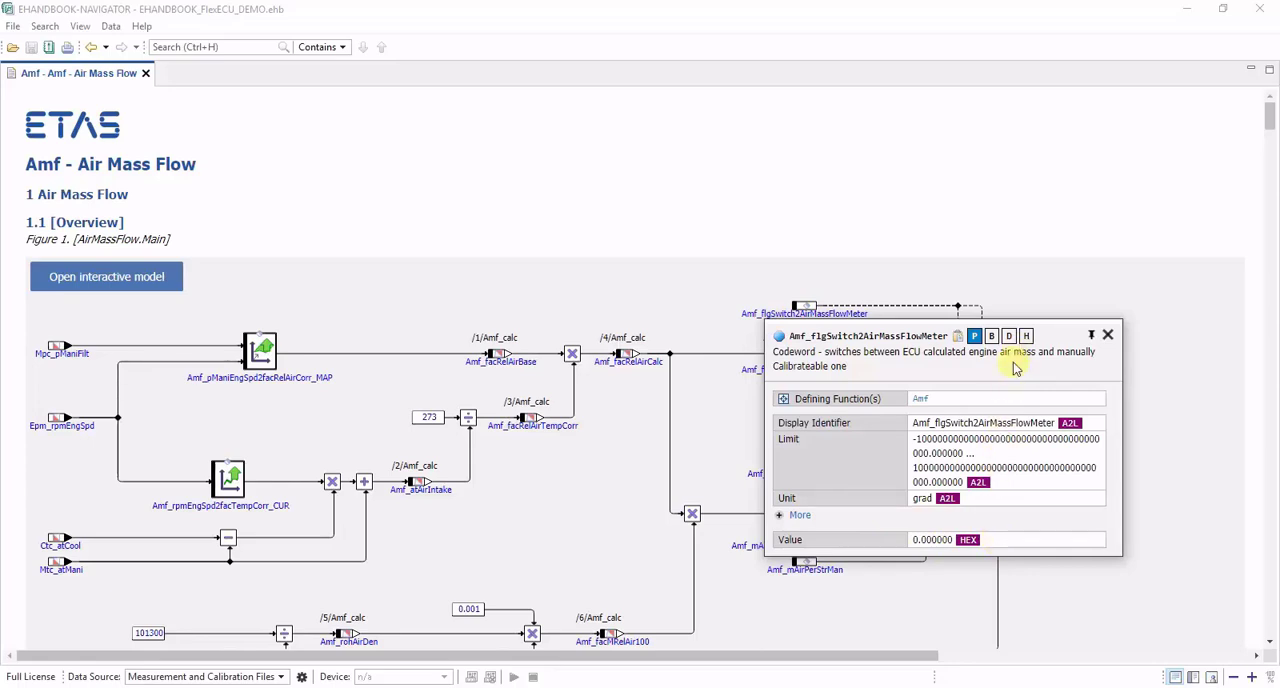
{"action": "mouse_move", "coordinate": [991, 335]}
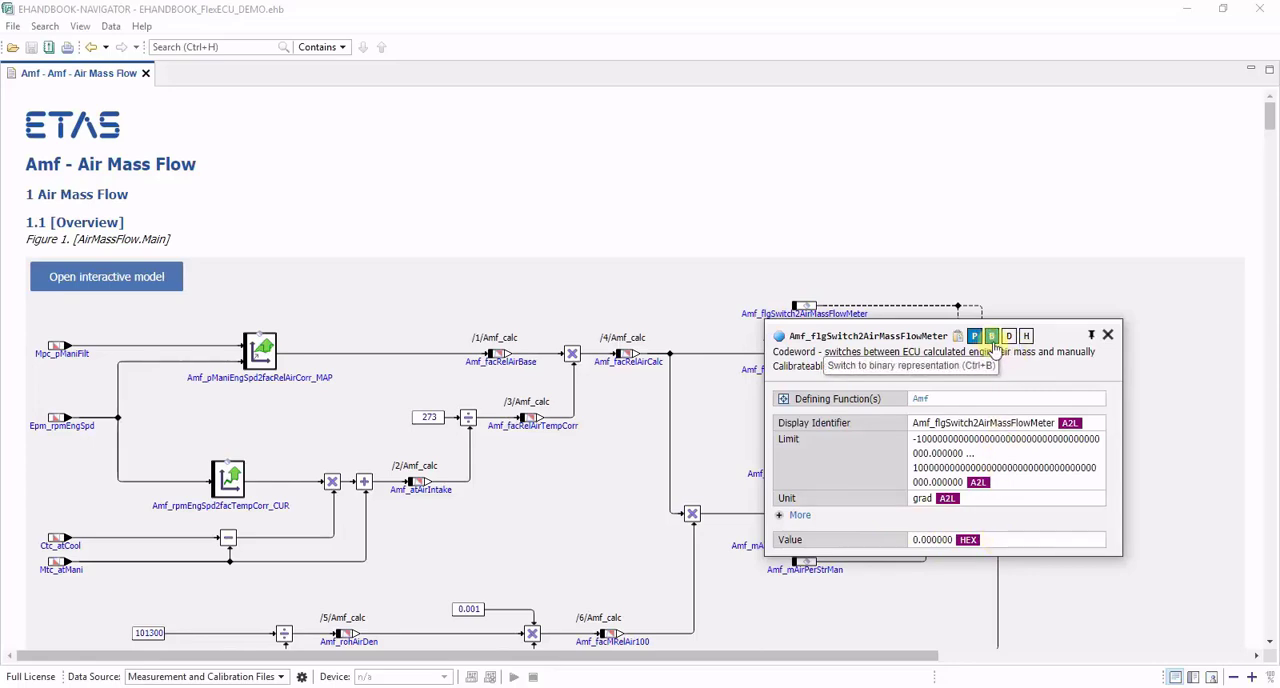
{"action": "left_click", "coordinate": [1008, 336]}
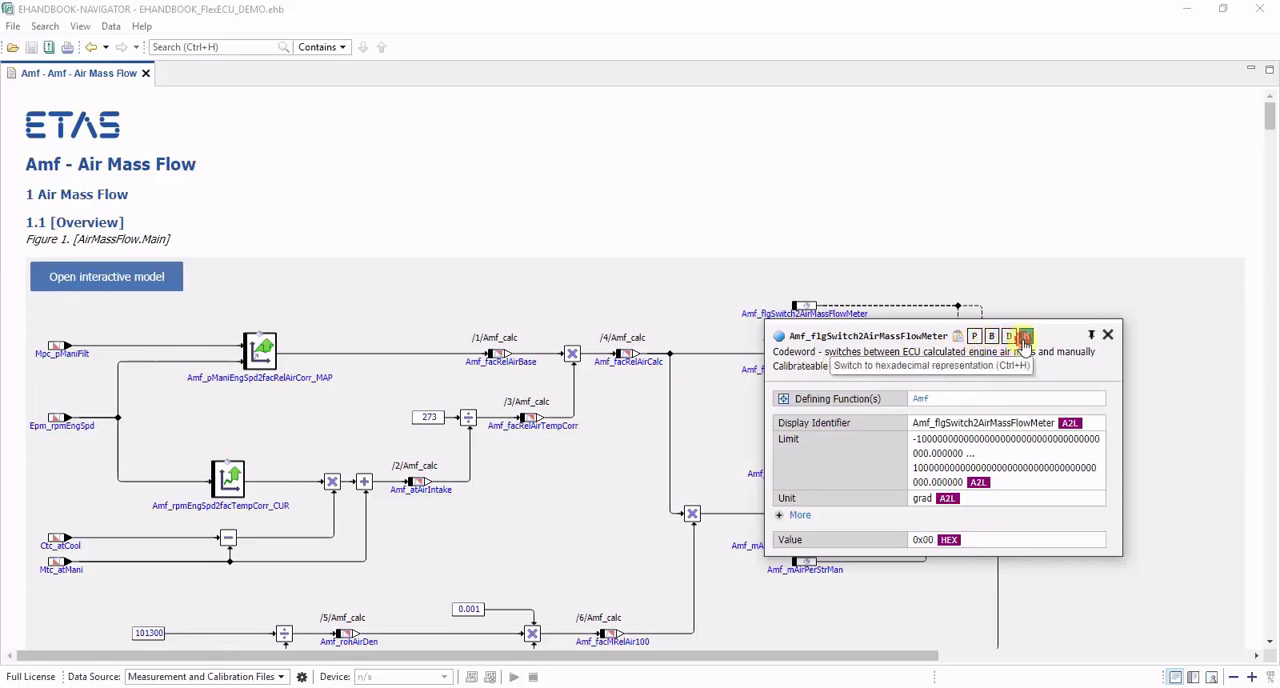
{"action": "left_click", "coordinate": [1009, 335]}
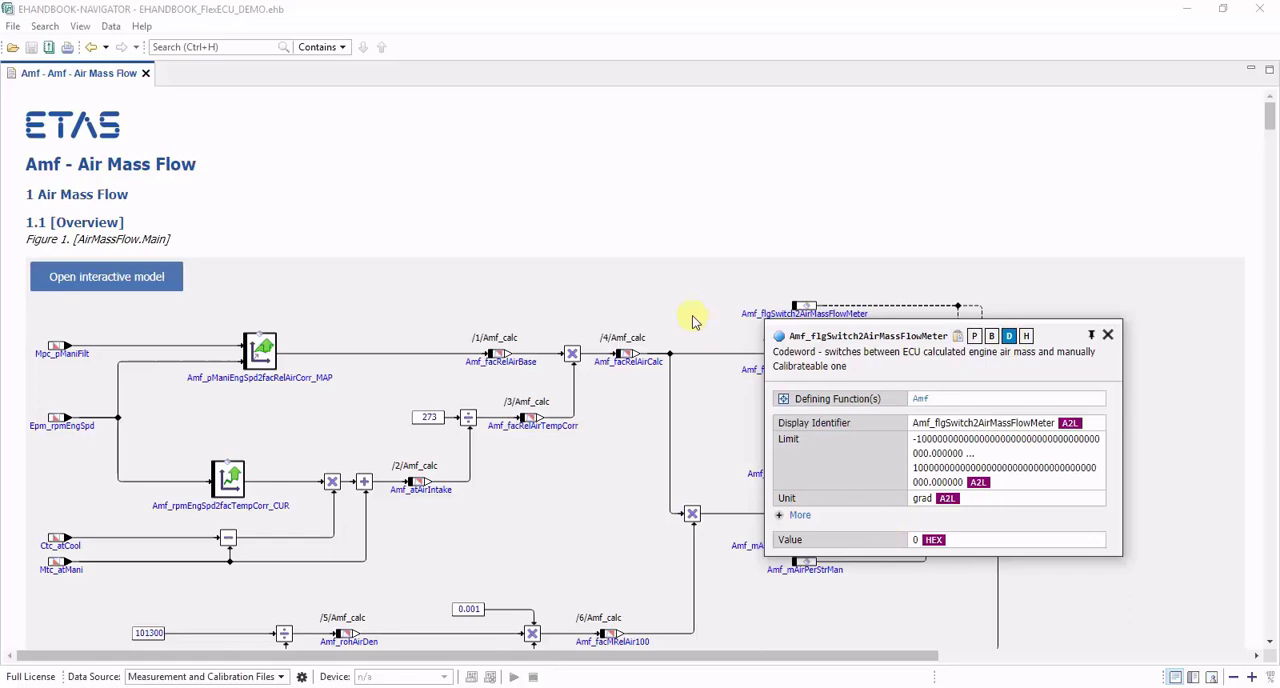
{"action": "left_click", "coordinate": [1107, 335]}
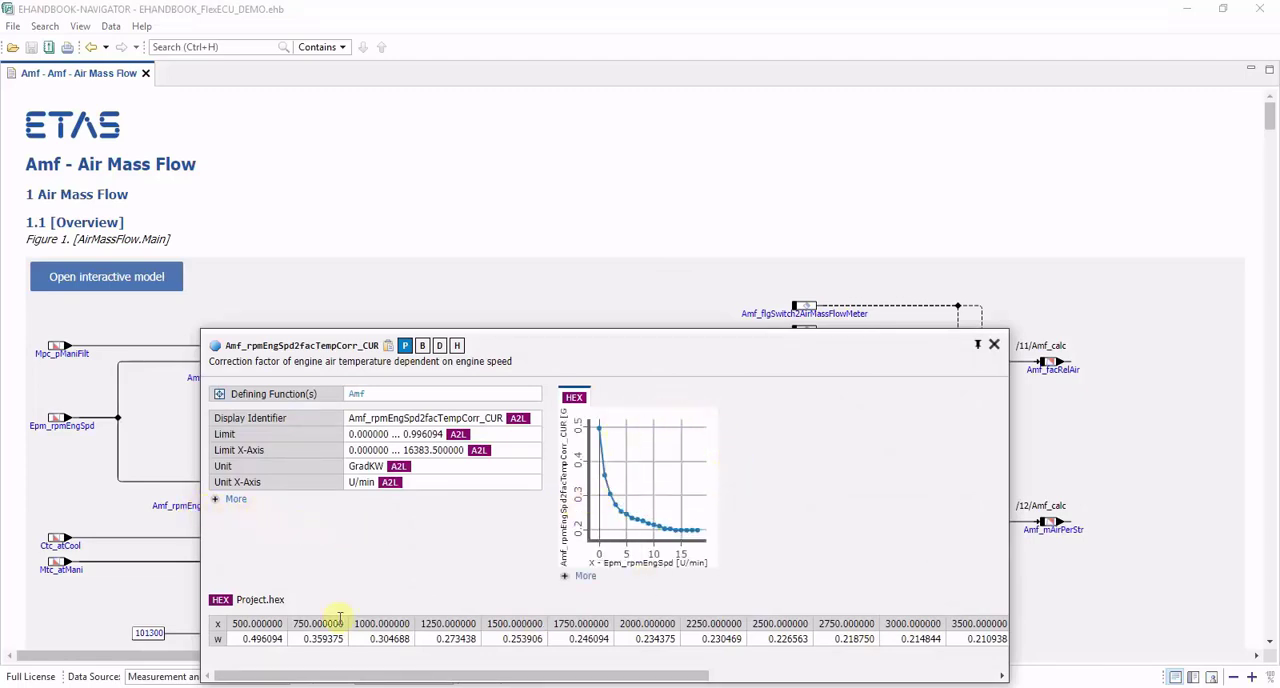
{"action": "mouse_move", "coordinate": [390, 623]}
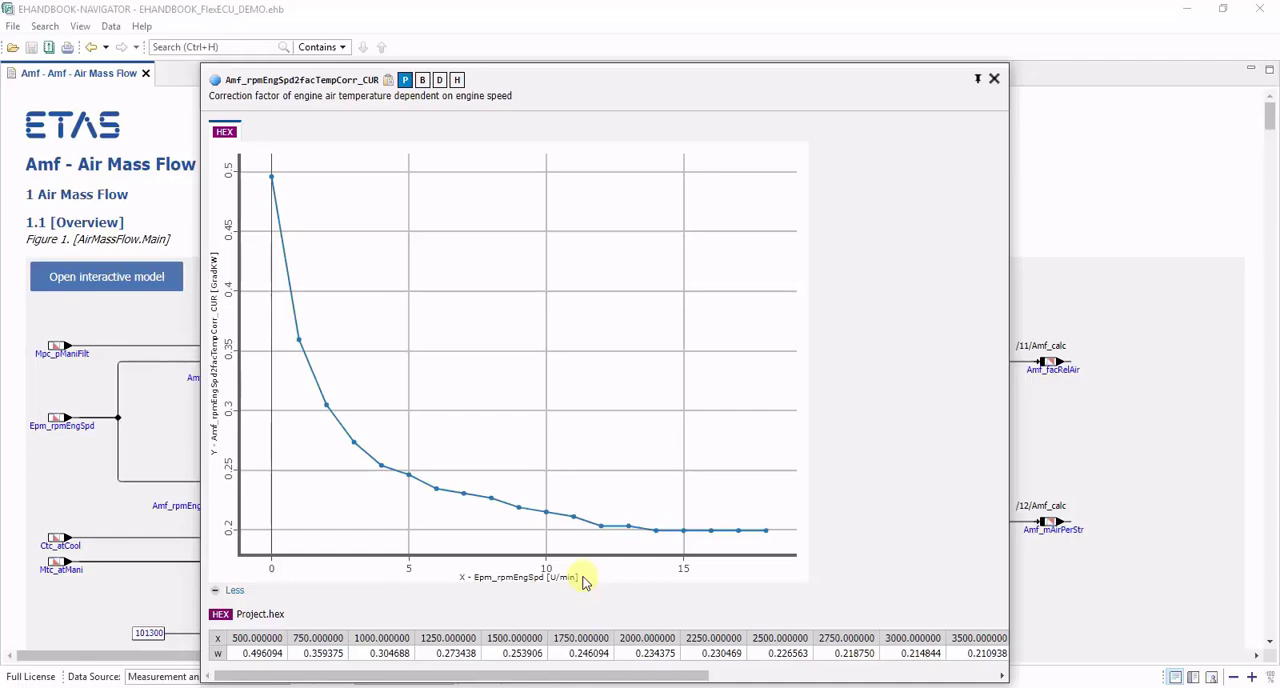
{"action": "mouse_move", "coordinate": [996, 79]}
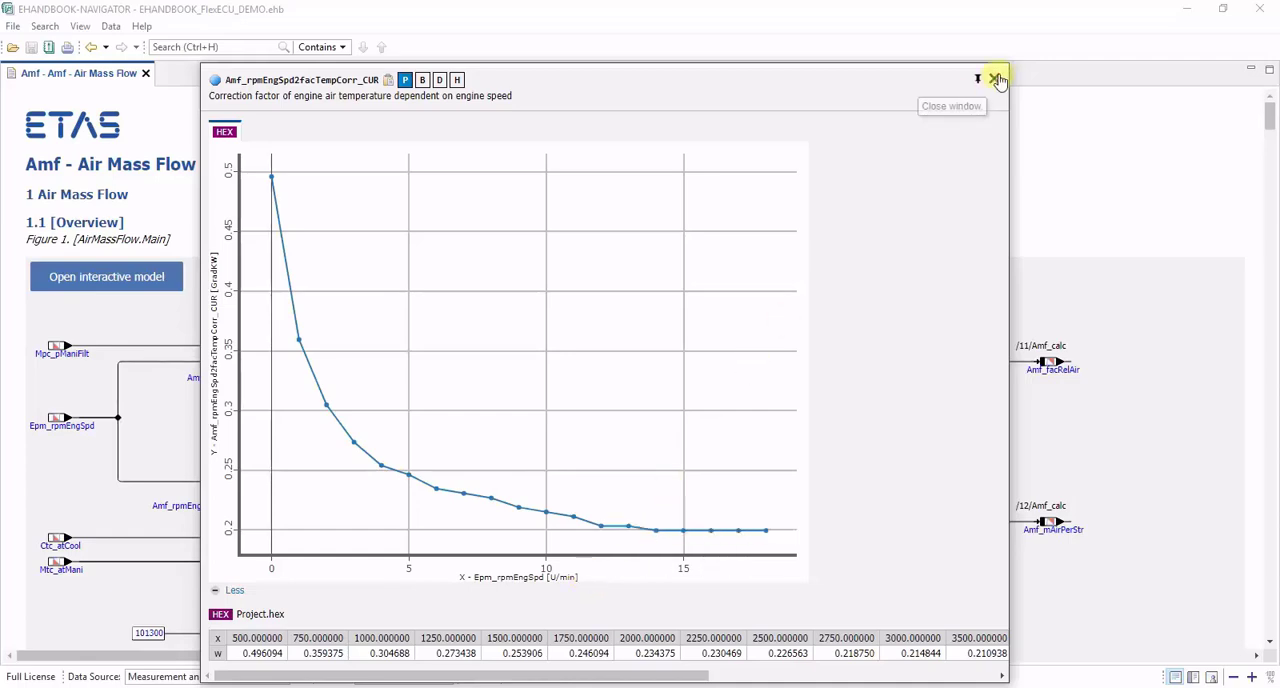
Step: Close the temperature-correction curve, inspect the Amf_pManiEngSpd2facRelAirCorr_MAP pop-up, and close it
{"action": "left_click", "coordinate": [996, 79]}
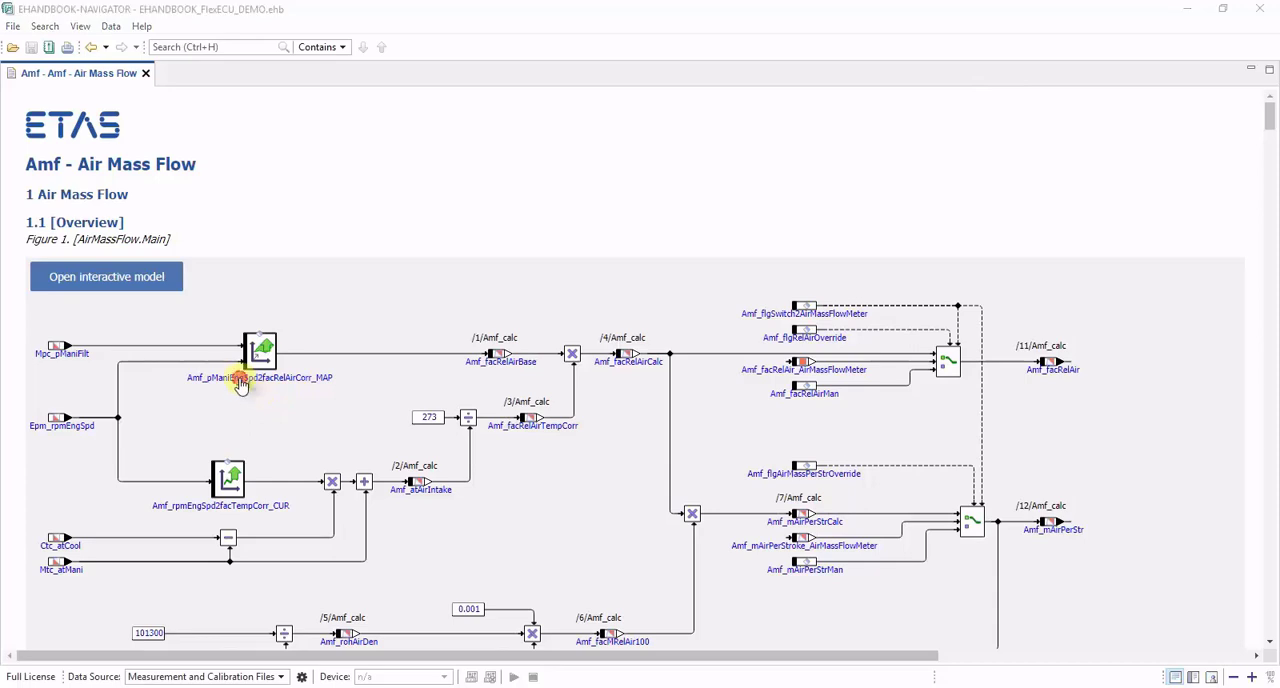
{"action": "double_click", "coordinate": [259, 350]}
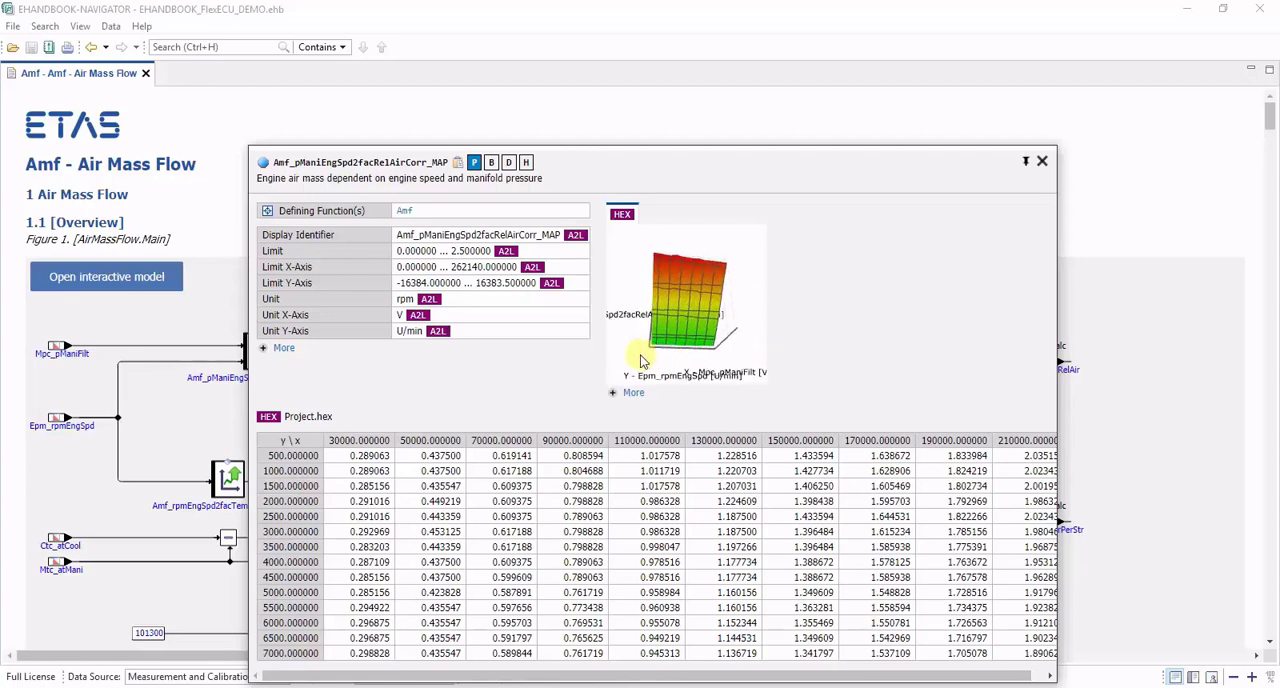
{"action": "left_click", "coordinate": [1042, 161]}
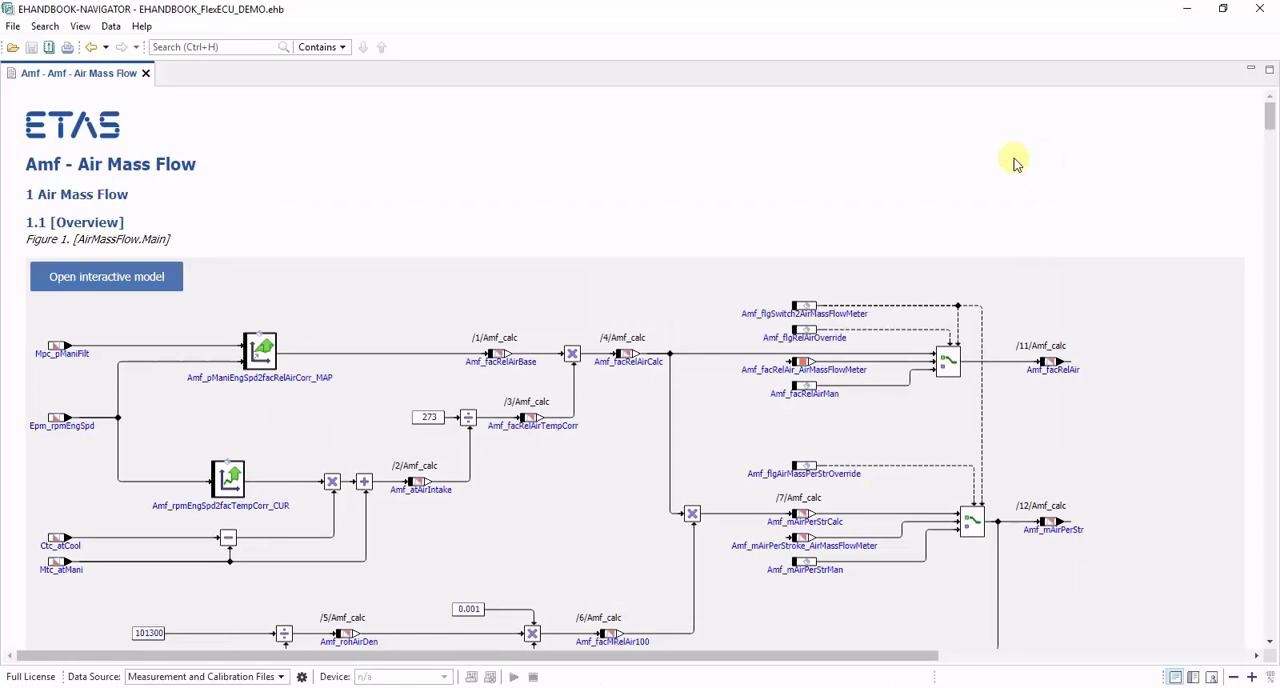
{"action": "mouse_move", "coordinate": [105, 26]}
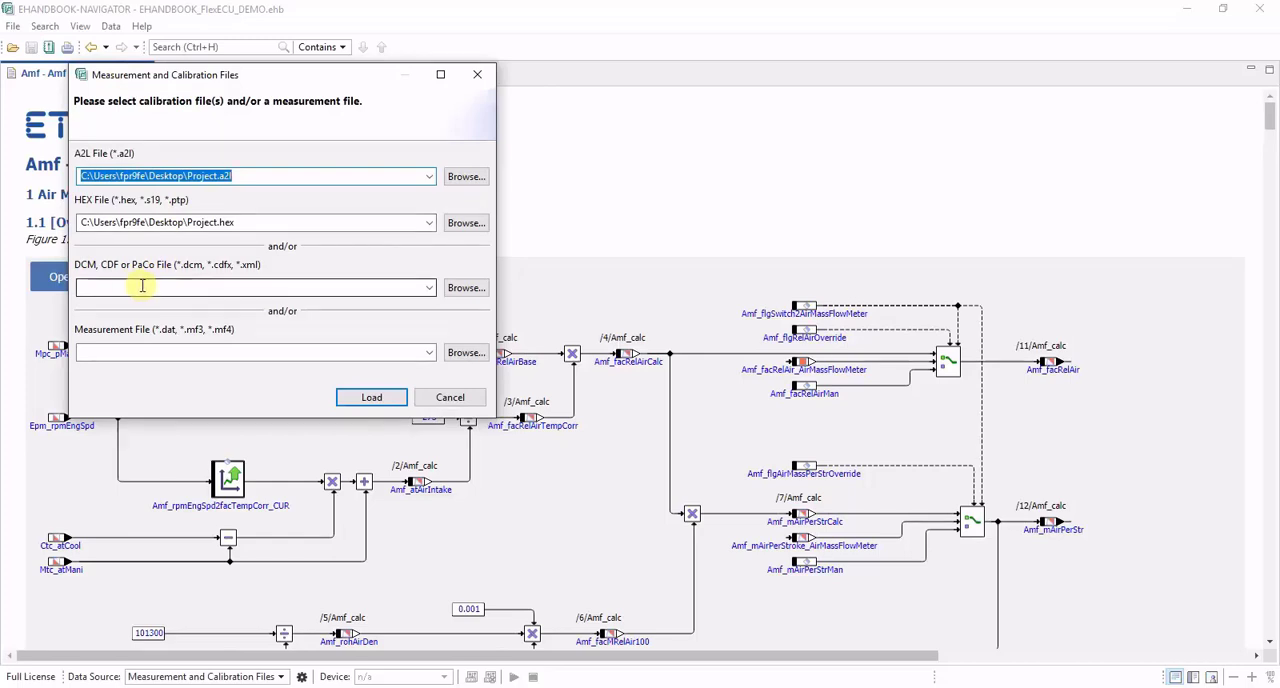
{"action": "mouse_move", "coordinate": [420, 288]}
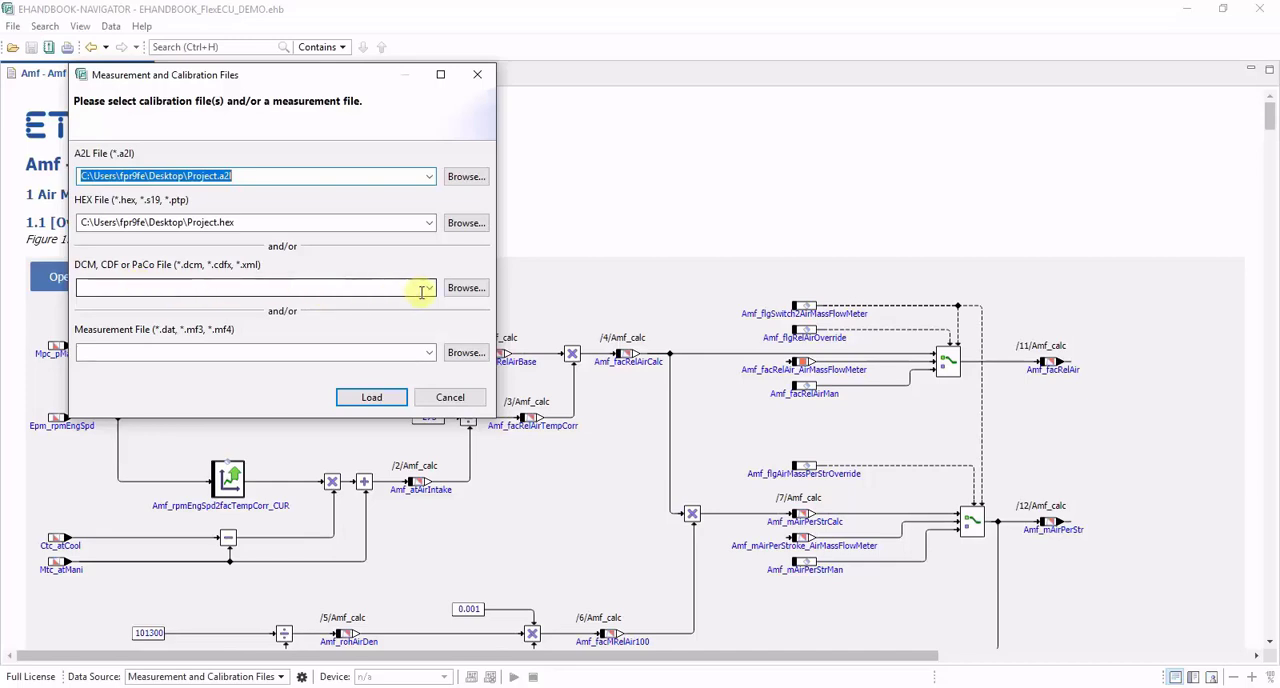
Step: Select CalData.dcm as the DCM file and load it with the A2L and HEX files
{"action": "left_click", "coordinate": [465, 288]}
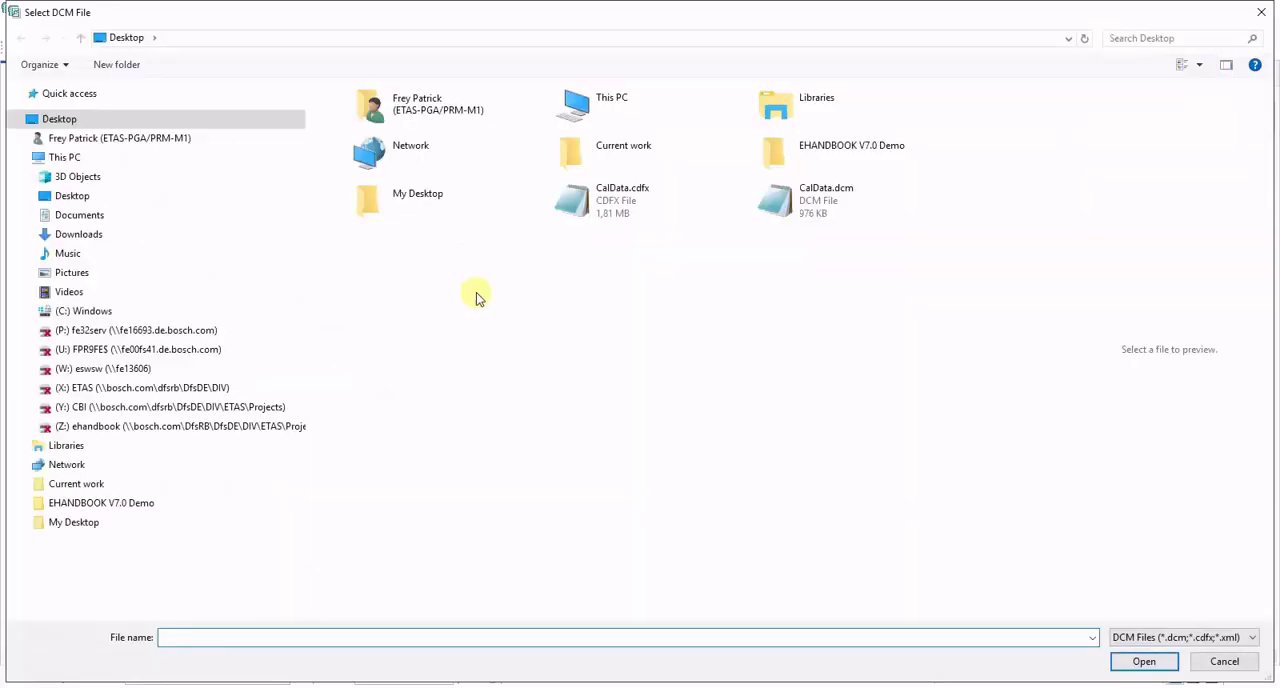
{"action": "left_click", "coordinate": [826, 200]}
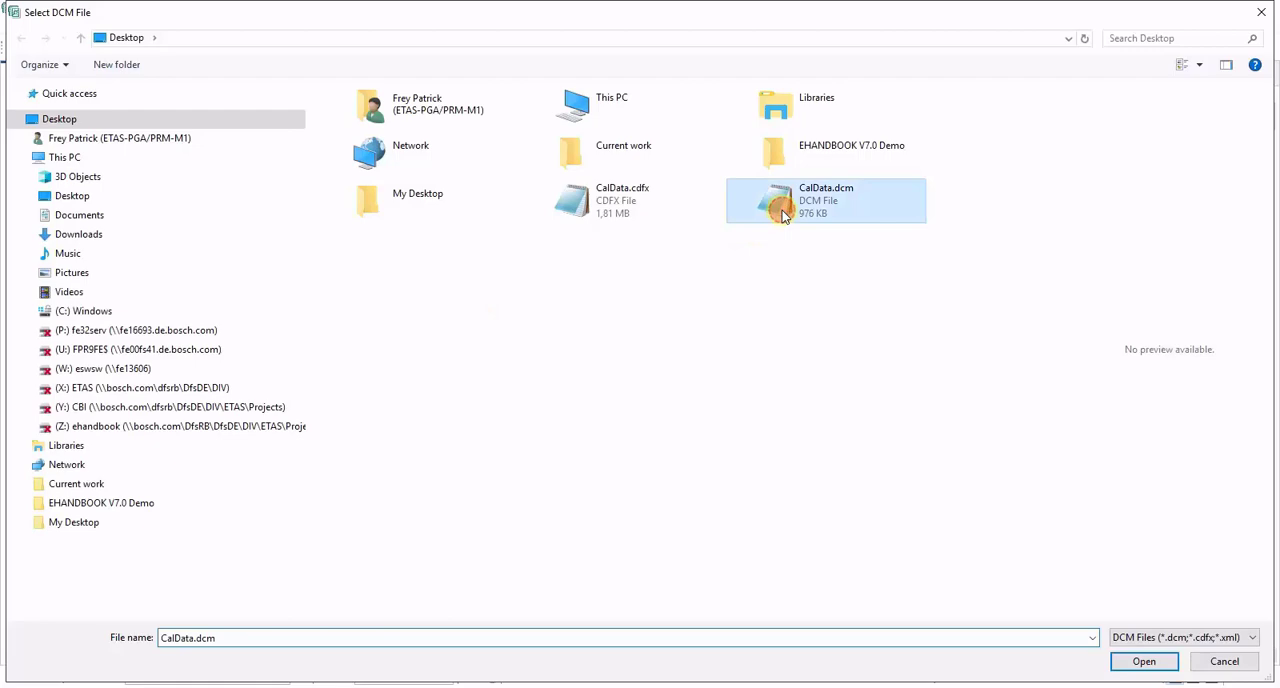
{"action": "left_click", "coordinate": [1143, 661]}
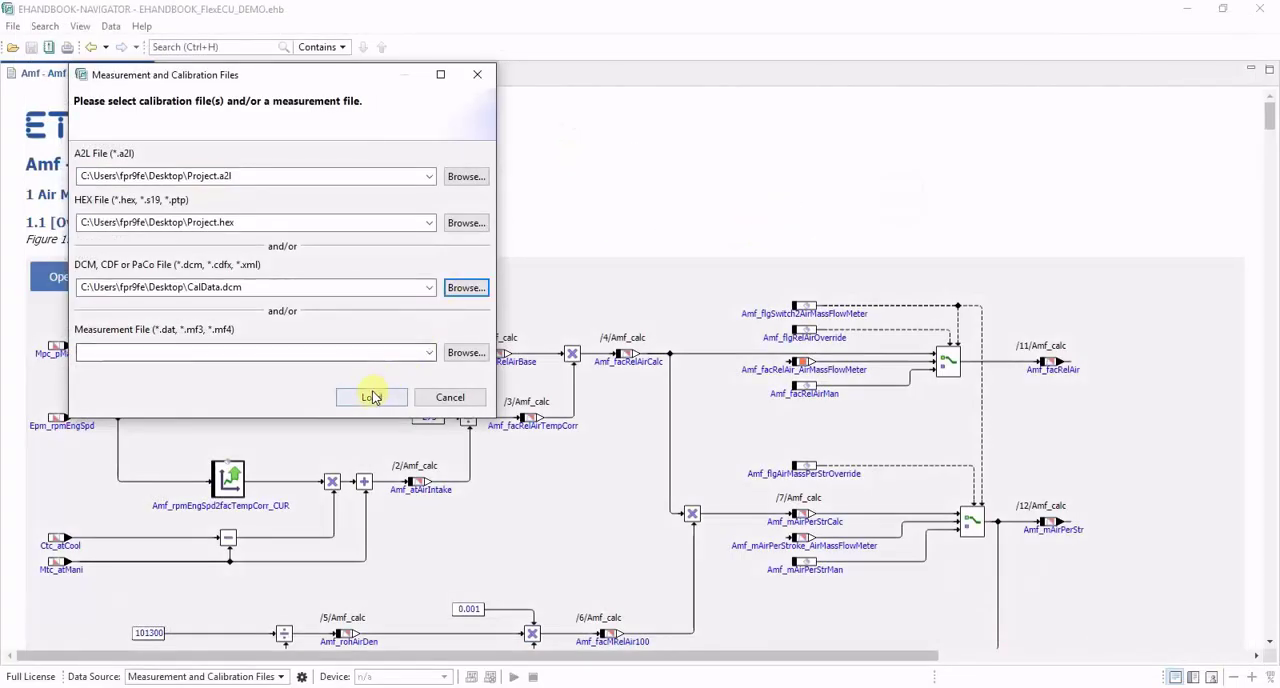
{"action": "left_click", "coordinate": [371, 397]}
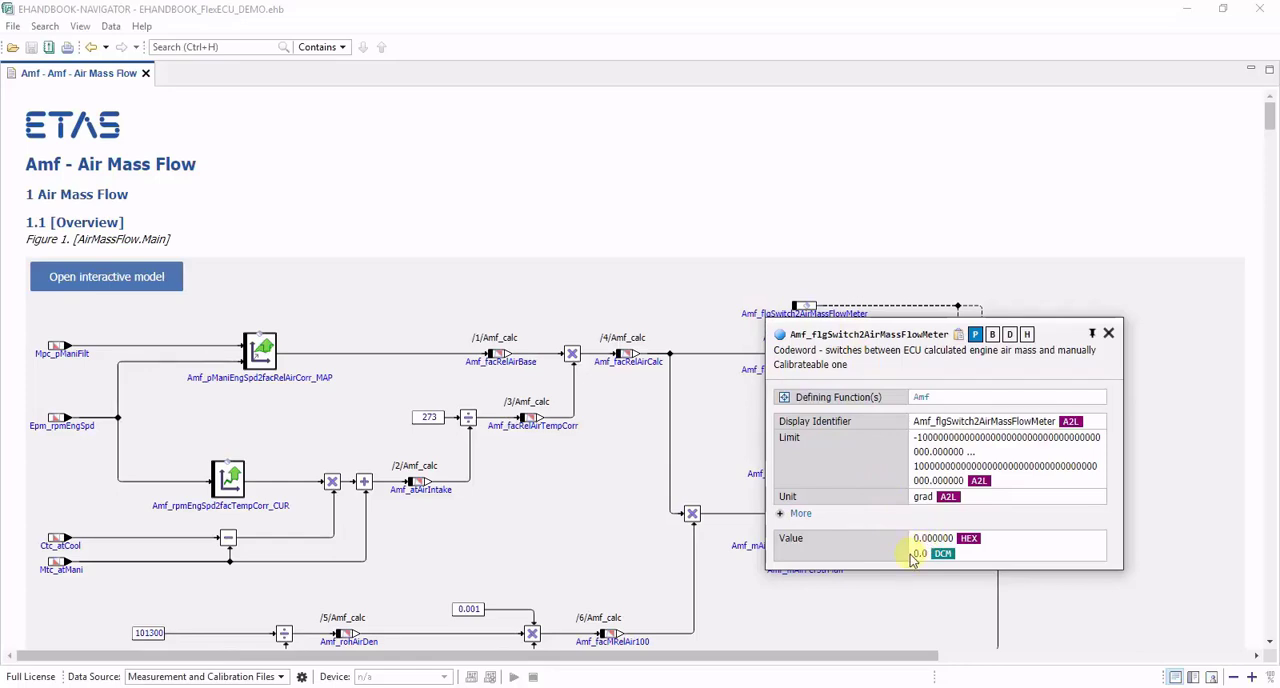
Step: Dismiss the codeword pop-up, rotate the air-correction map's 3D plot, and close the map pop-up
{"action": "left_click", "coordinate": [992, 334]}
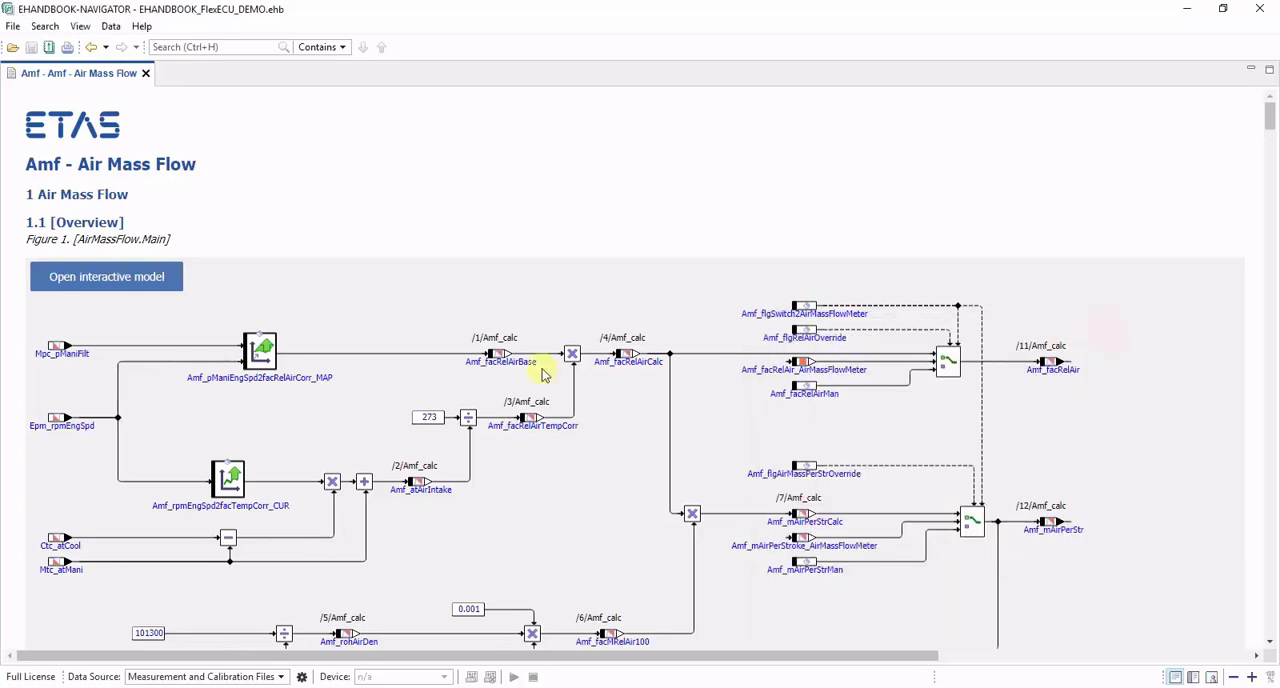
{"action": "mouse_move", "coordinate": [155, 517]}
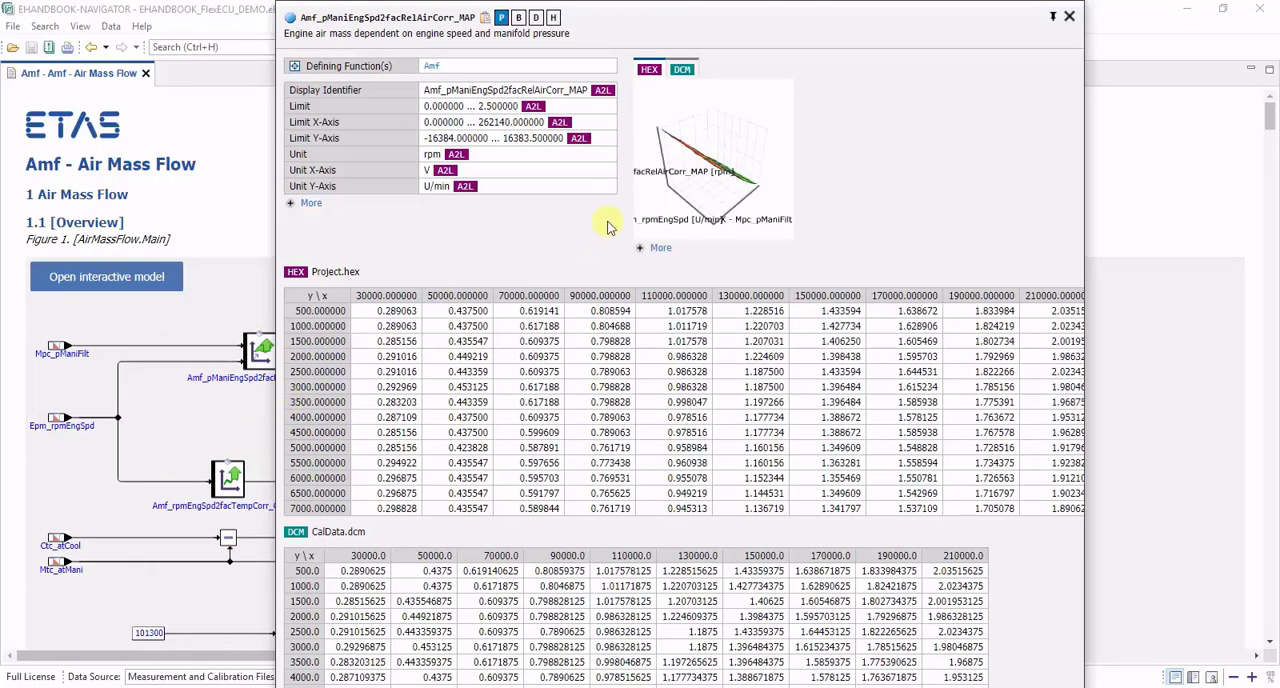
{"action": "left_click_drag", "start_coordinate": [608, 227], "coordinate": [757, 143]}
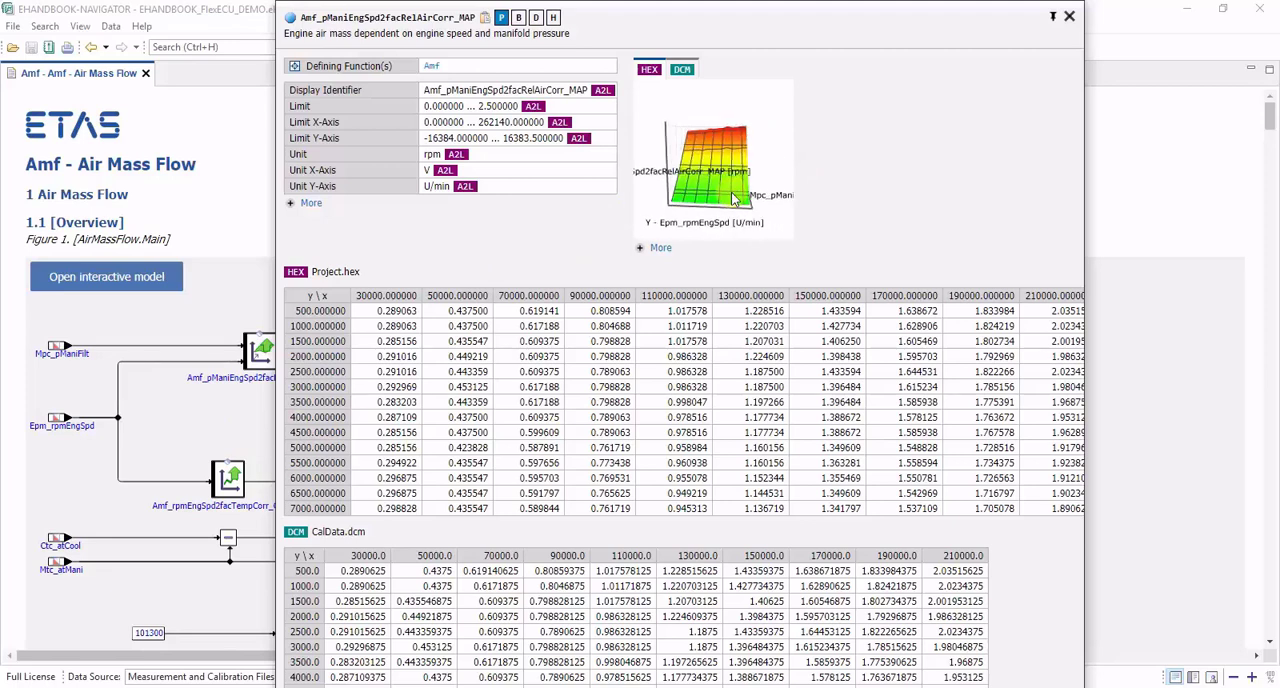
{"action": "left_click", "coordinate": [1069, 16]}
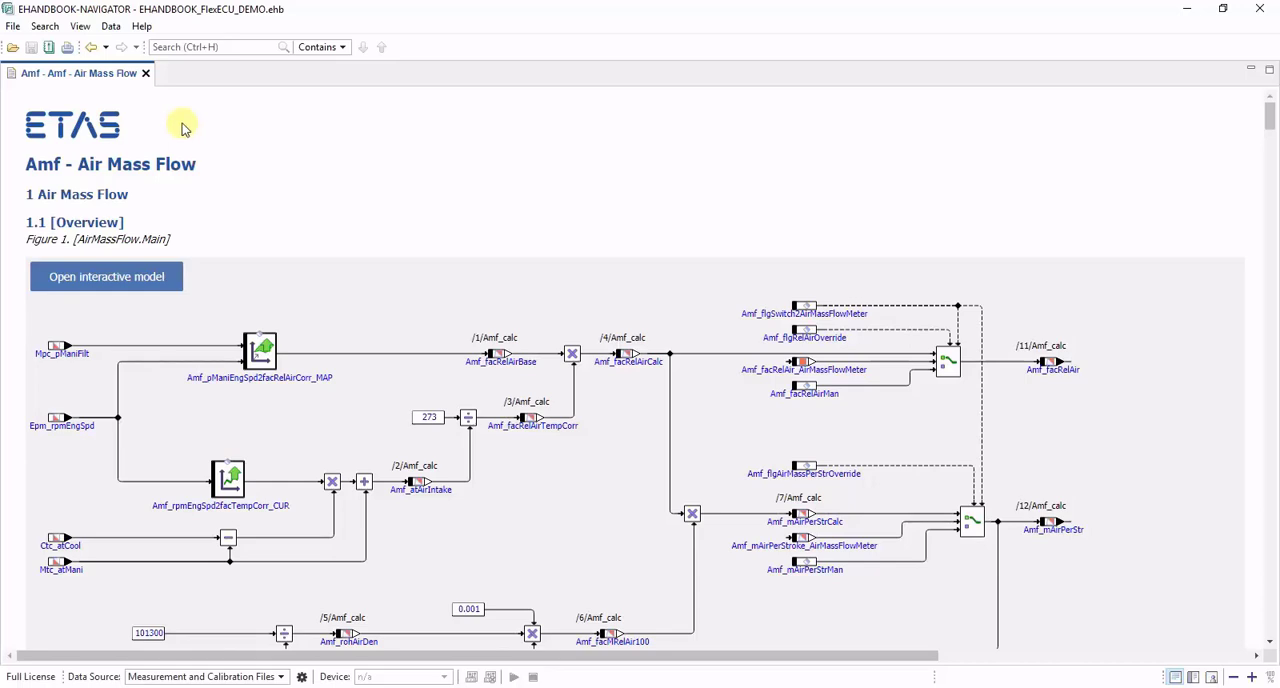
Step: Search the handbook for 'corr_map' to list the air- and fuel-correction maps
{"action": "left_click", "coordinate": [210, 47]}
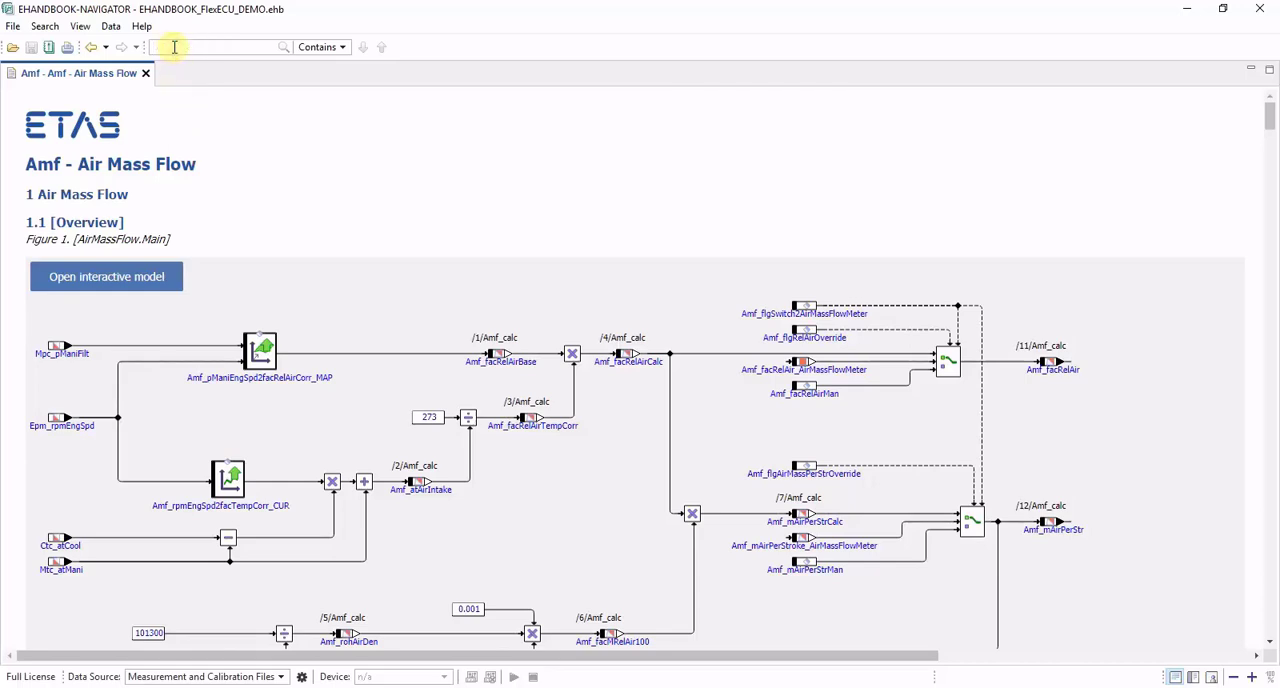
{"action": "type", "text": "corr_map"}
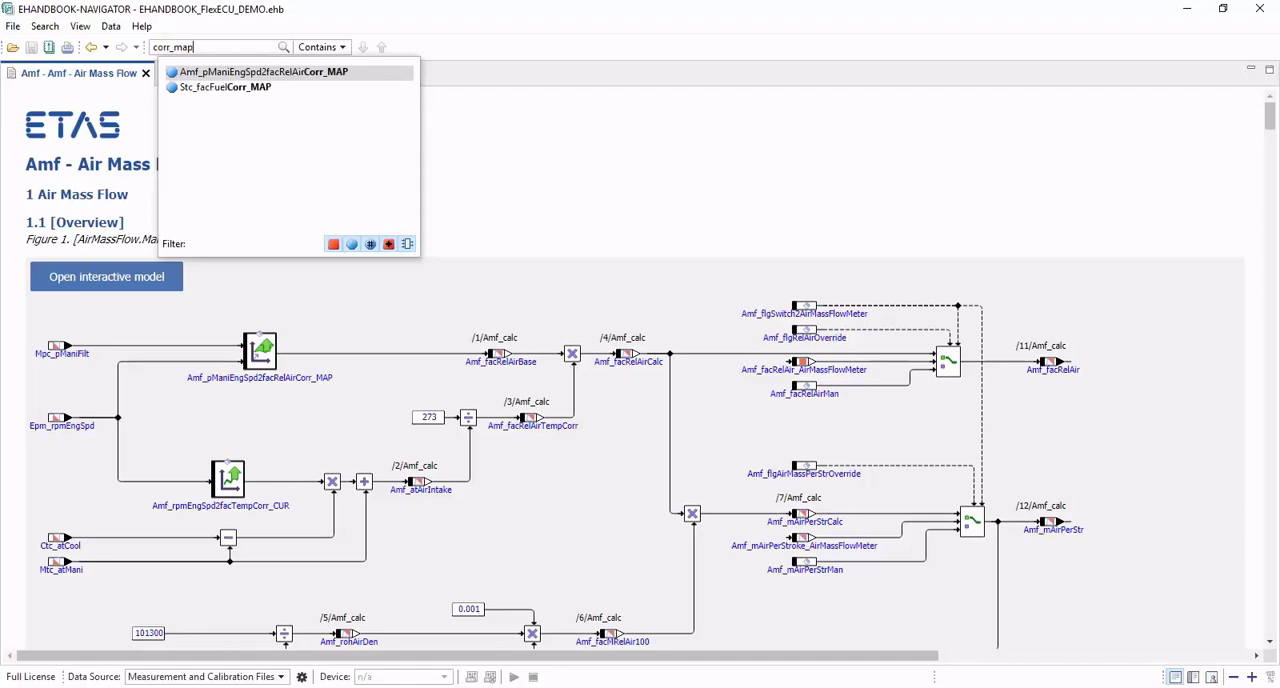